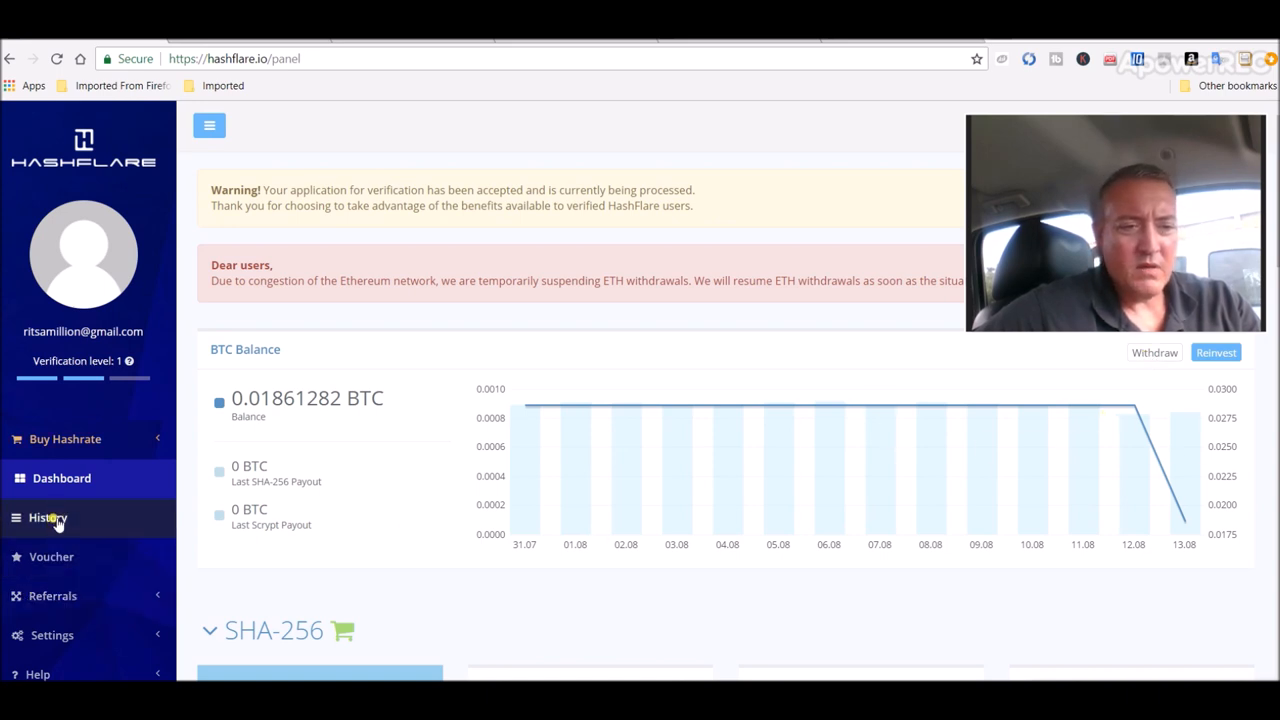
- Review HashFlare history: contracts, hashrate purchases and the 0.01 BTC withdrawal dated 13.08.18
{"action": "left_click", "coordinate": [47, 517]}
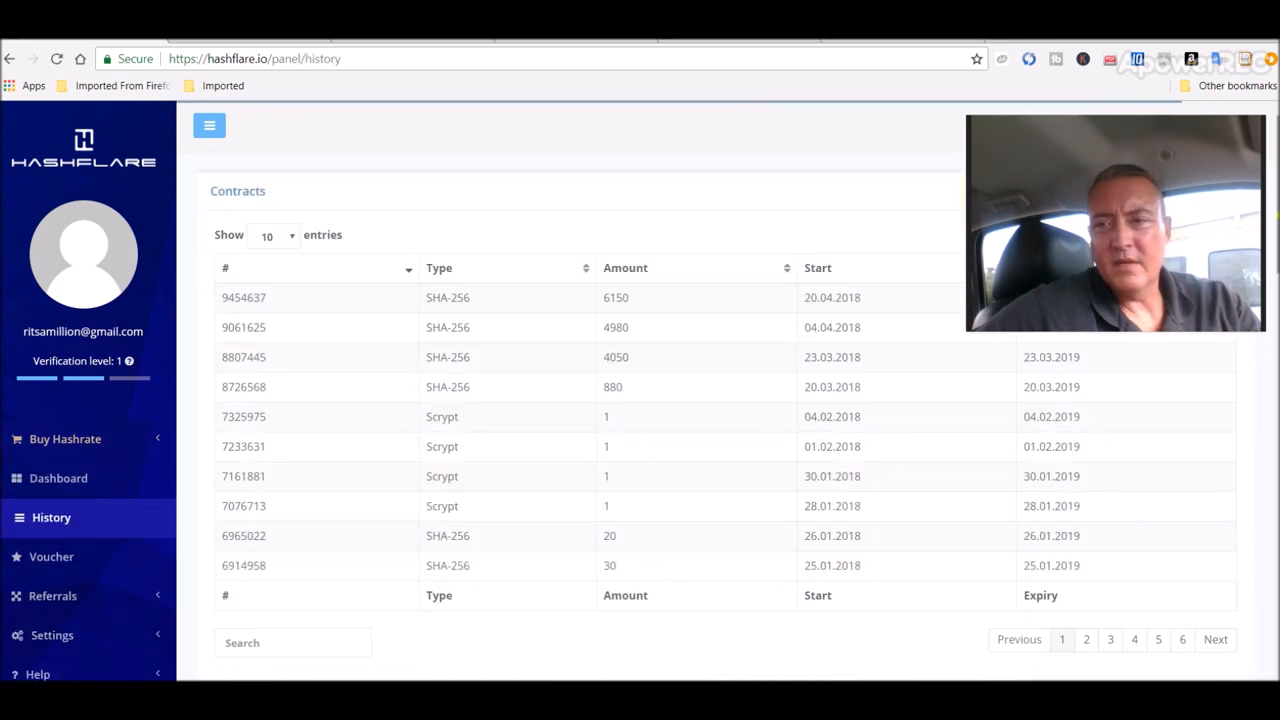
{"action": "scroll", "scroll_direction": "down", "scroll_amount": 3}
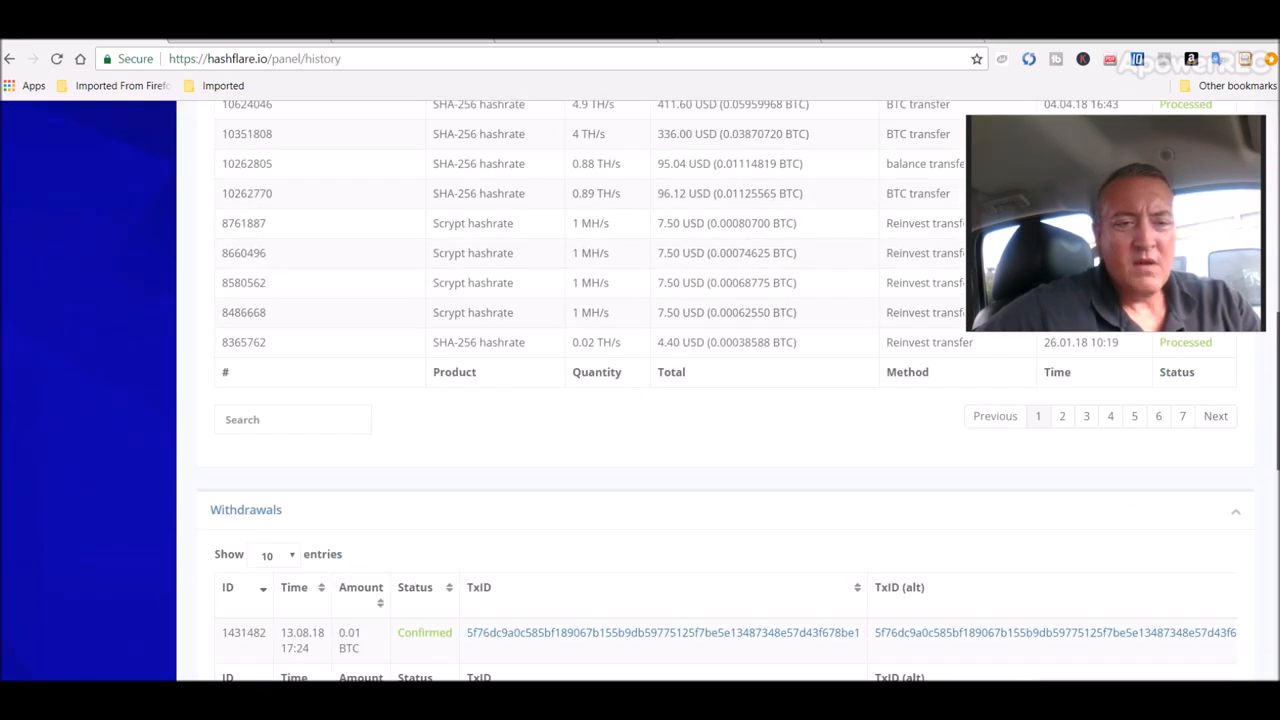
{"action": "scroll", "scroll_direction": "down", "scroll_amount": 3}
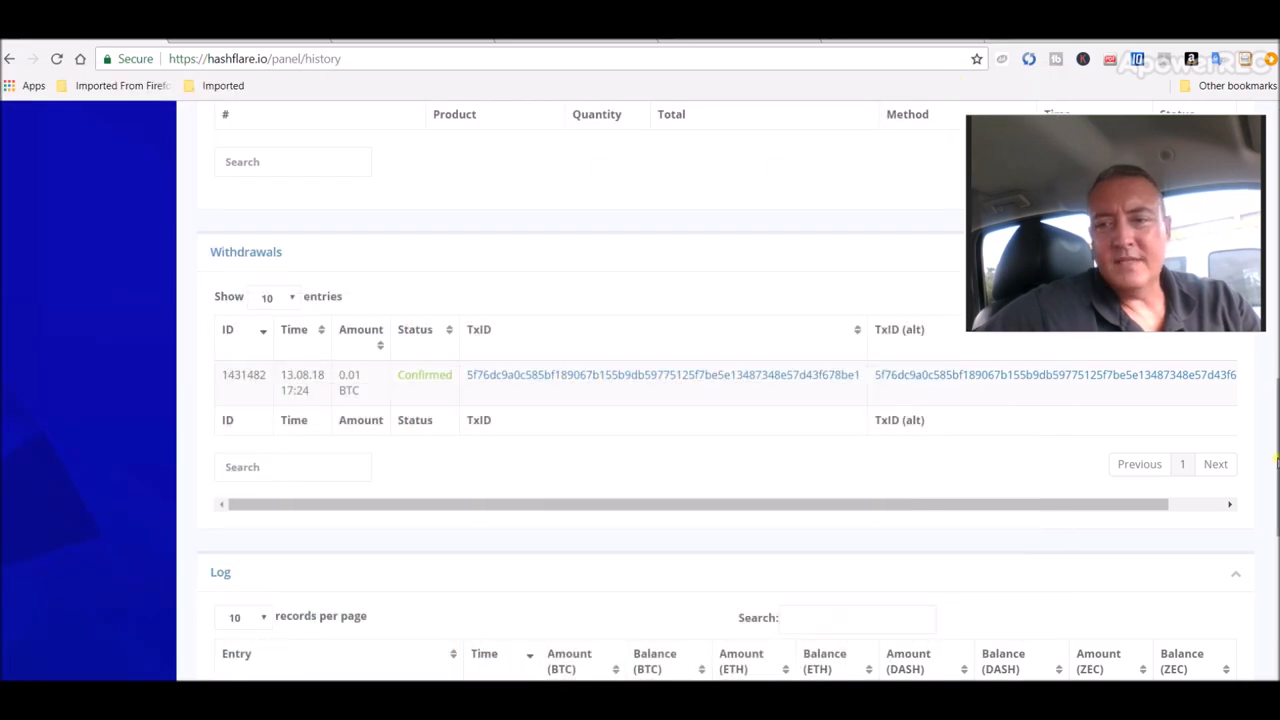
{"action": "left_click", "coordinate": [209, 124]}
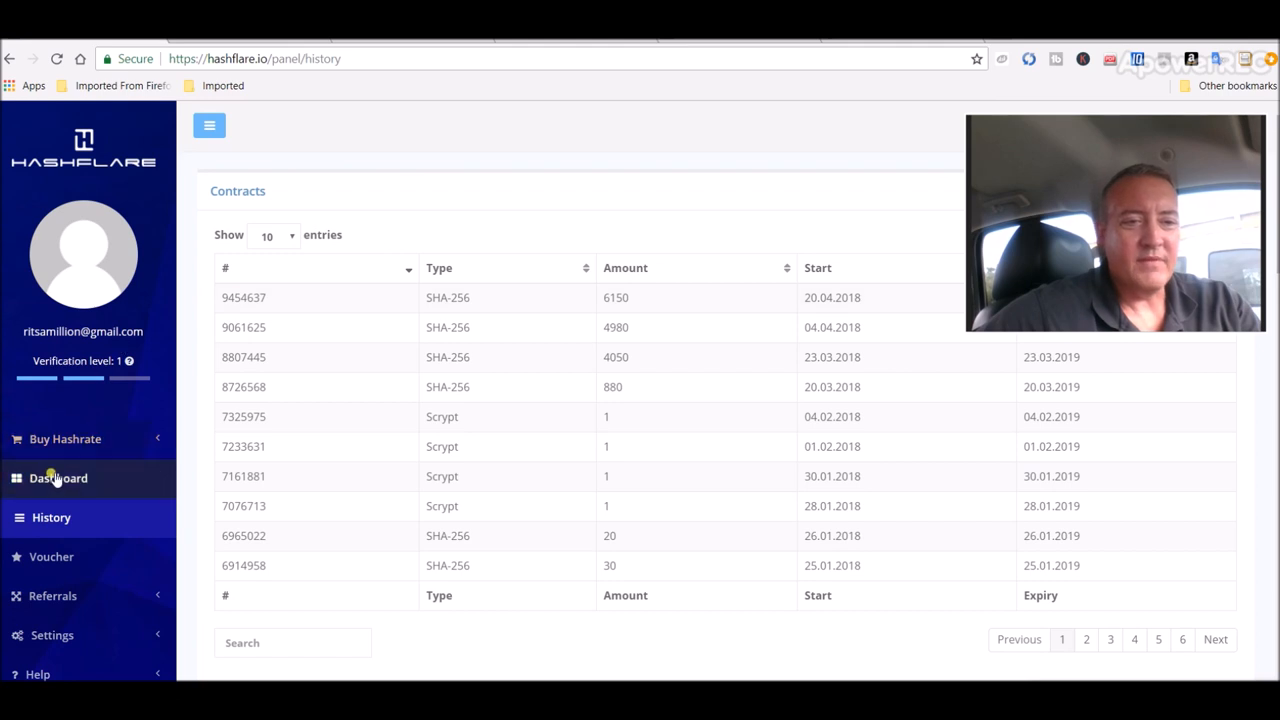
- Return to the HashFlare dashboard to view the 0.01861282 BTC balance and withdrawal limits
{"action": "left_click", "coordinate": [61, 478]}
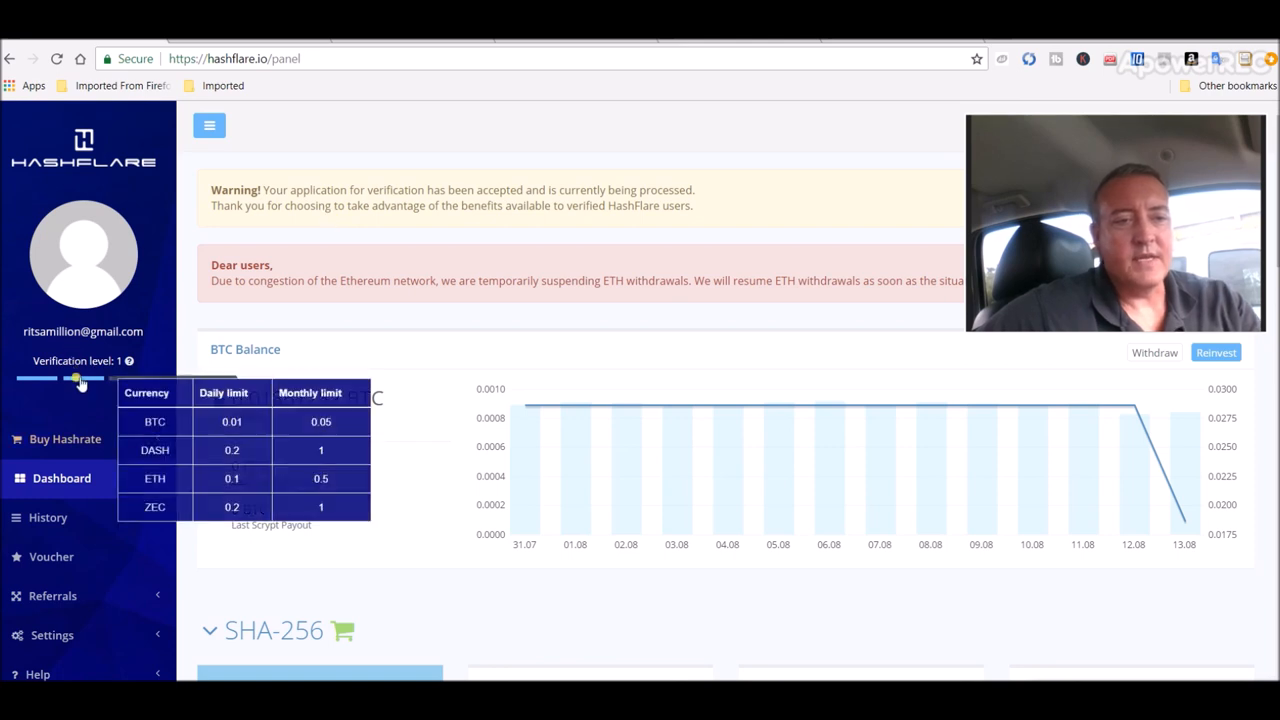
{"action": "mouse_move", "coordinate": [289, 302]}
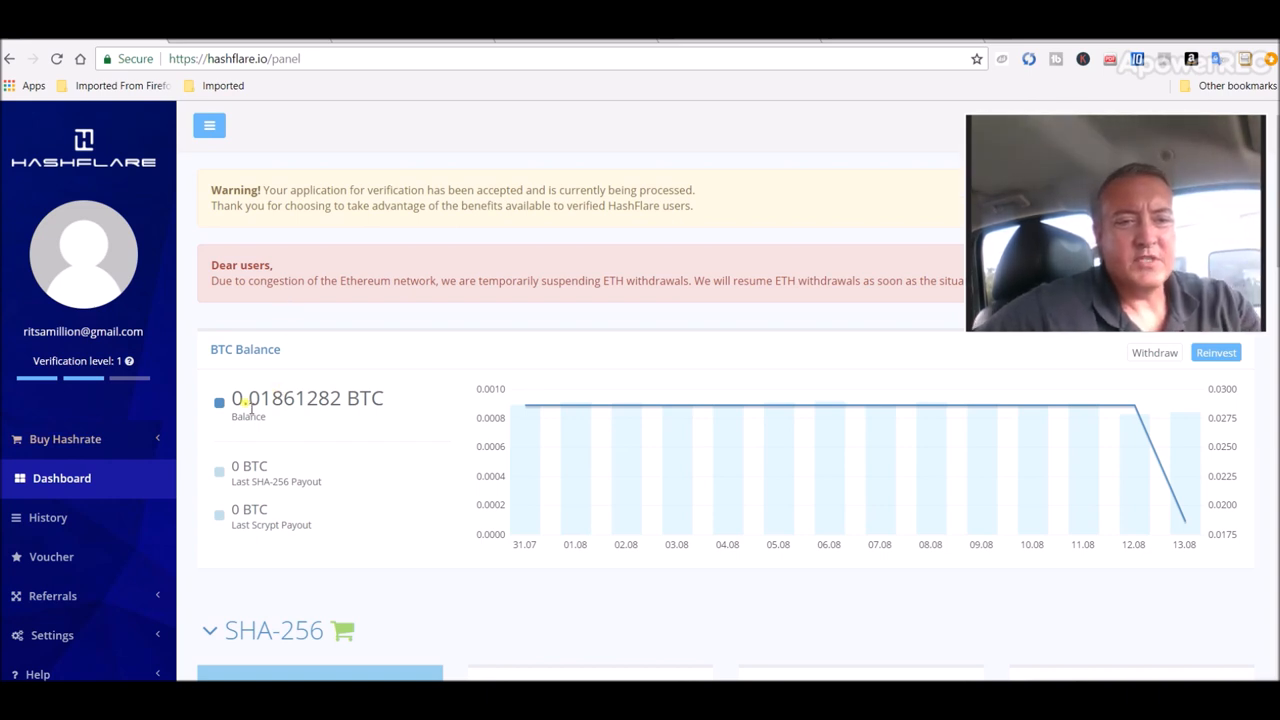
{"action": "mouse_move", "coordinate": [375, 347]}
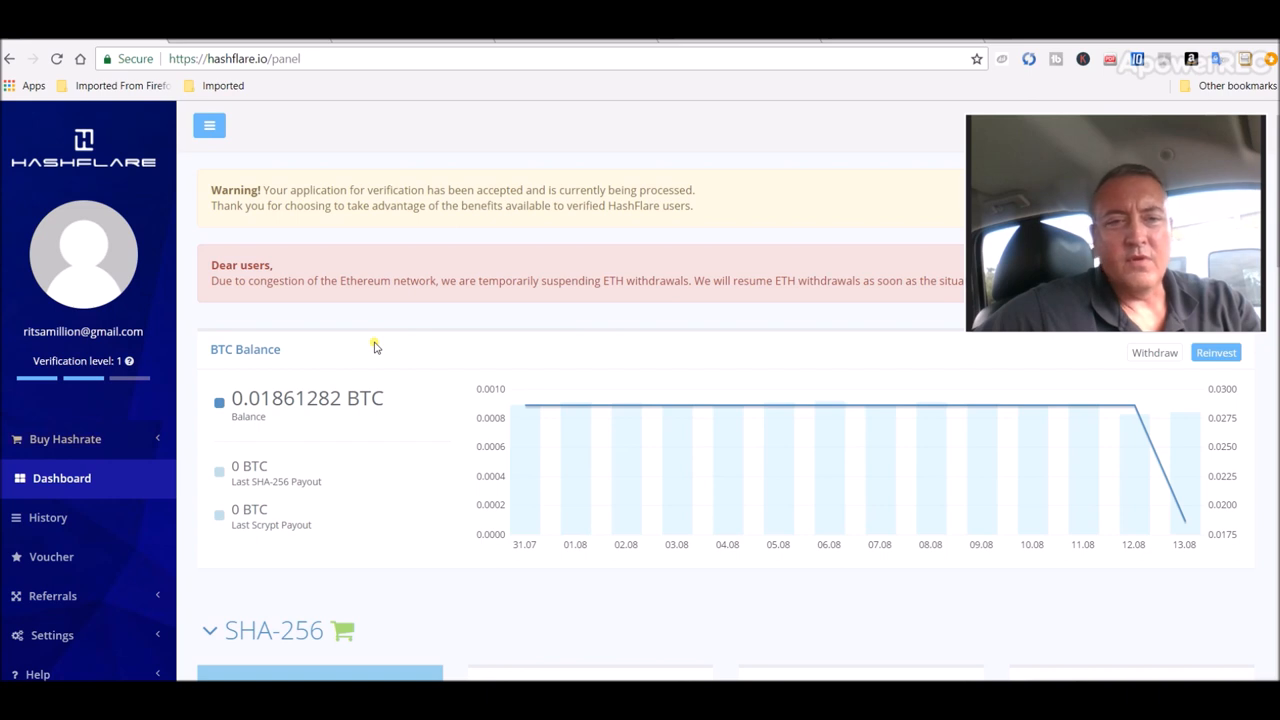
{"action": "mouse_move", "coordinate": [565, 330]}
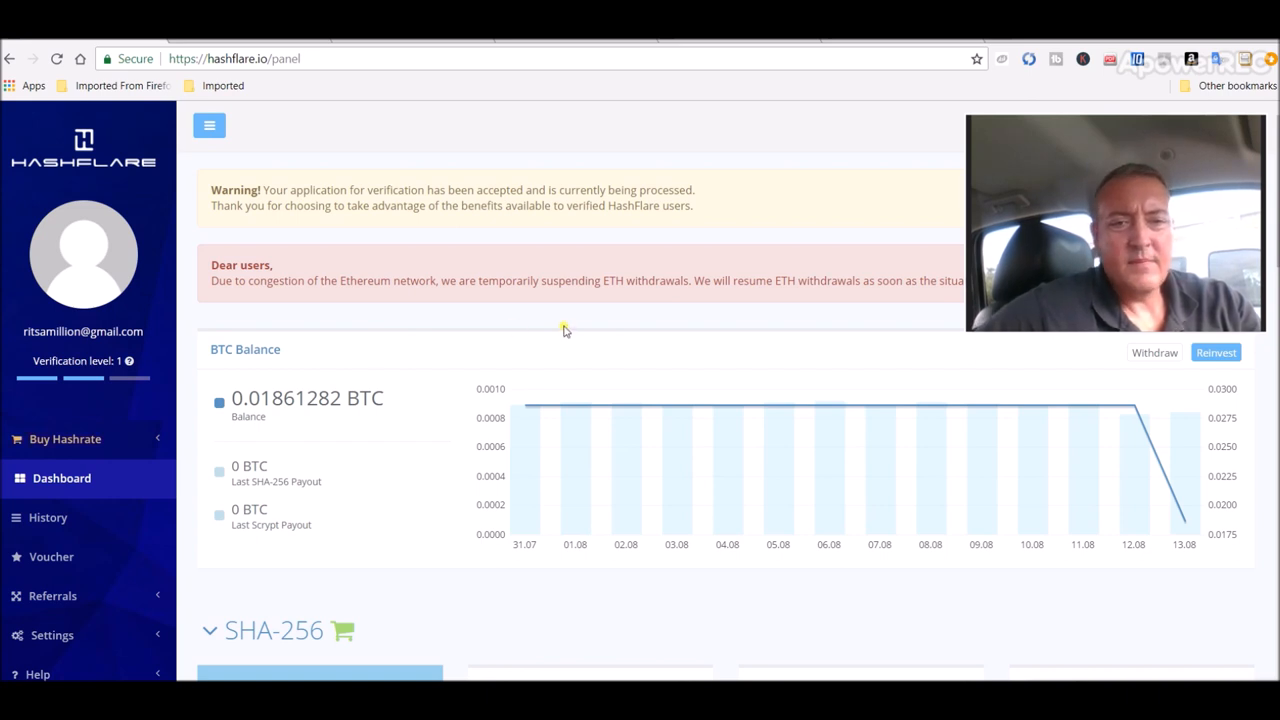
{"action": "mouse_move", "coordinate": [415, 516]}
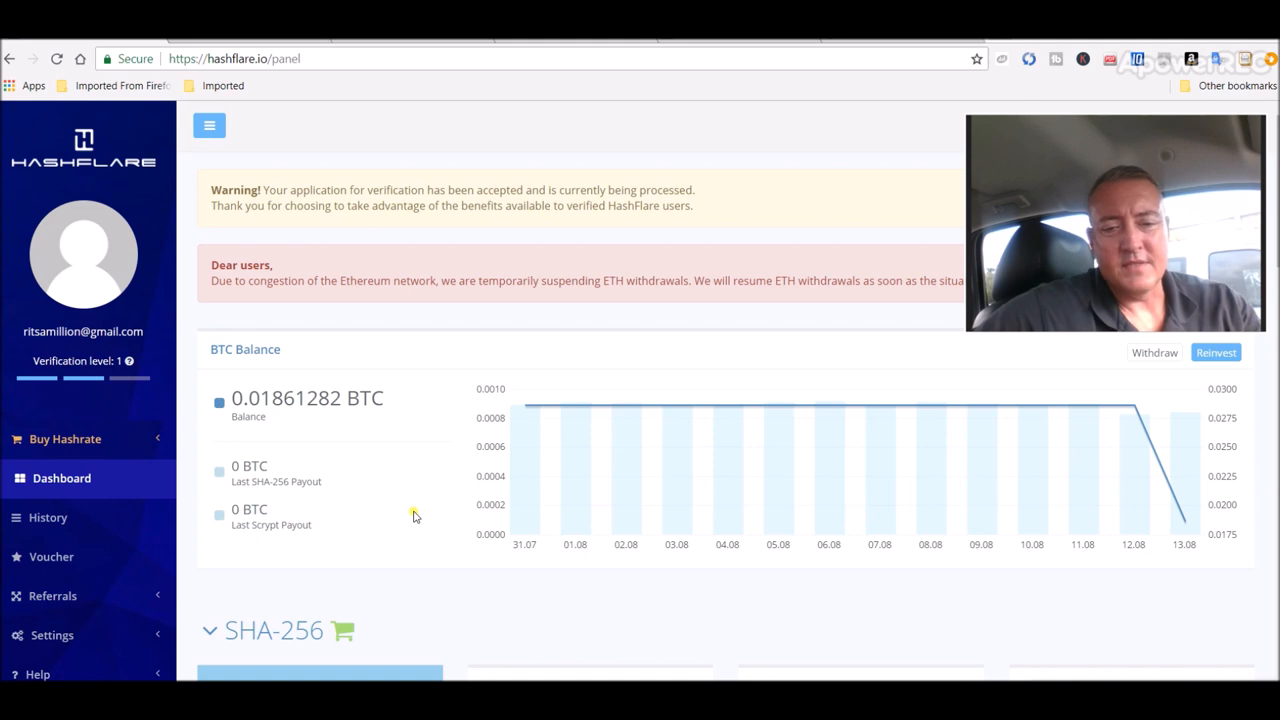
{"action": "mouse_move", "coordinate": [710, 280]}
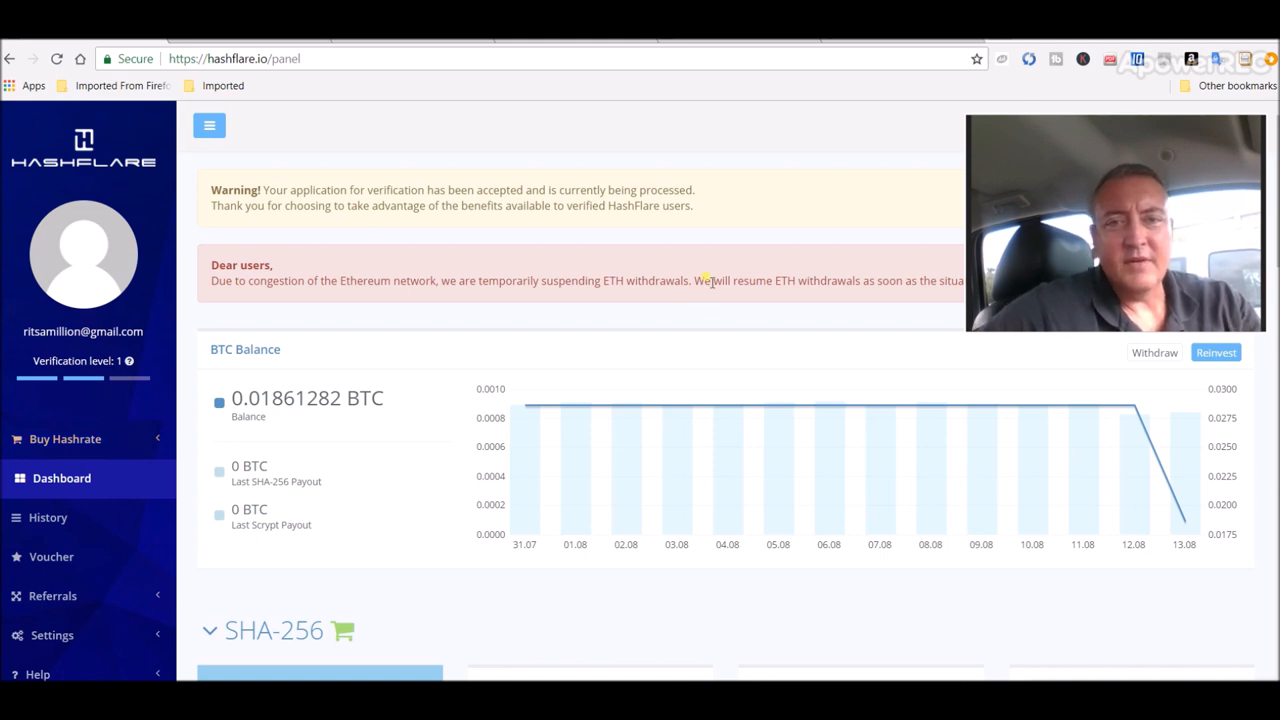
{"action": "mouse_move", "coordinate": [645, 148]}
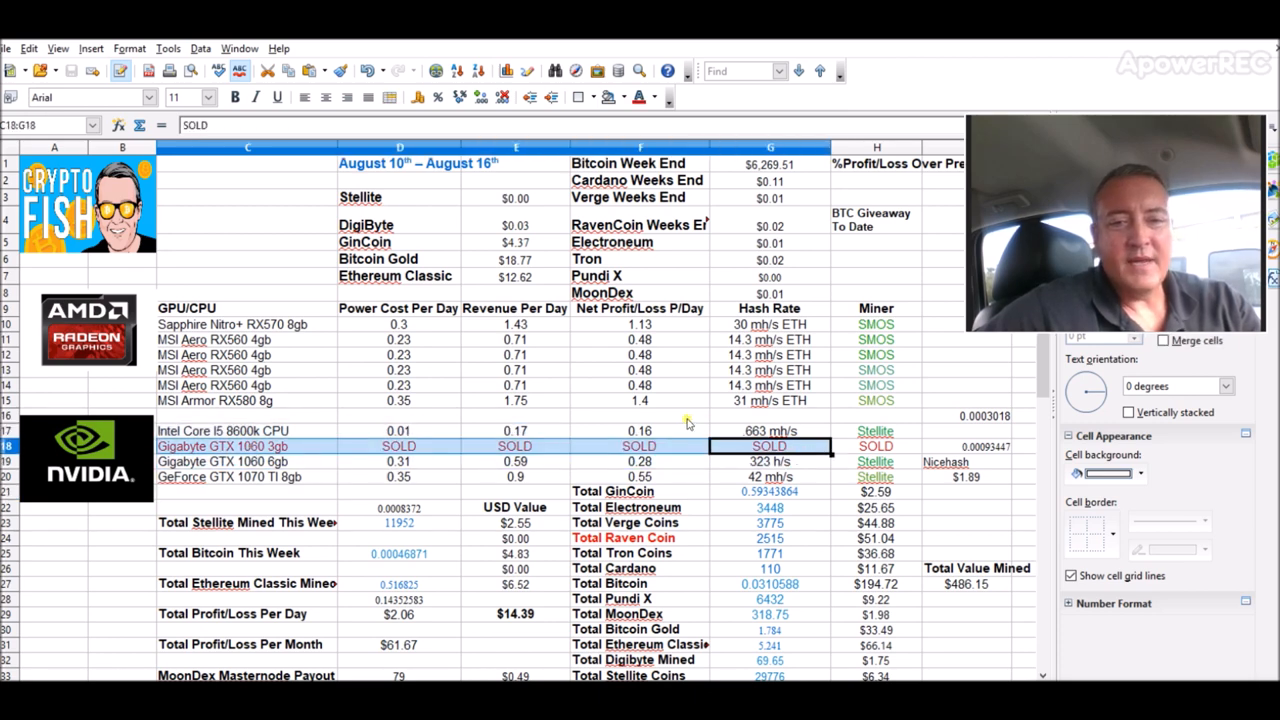
{"action": "left_click", "coordinate": [640, 416]}
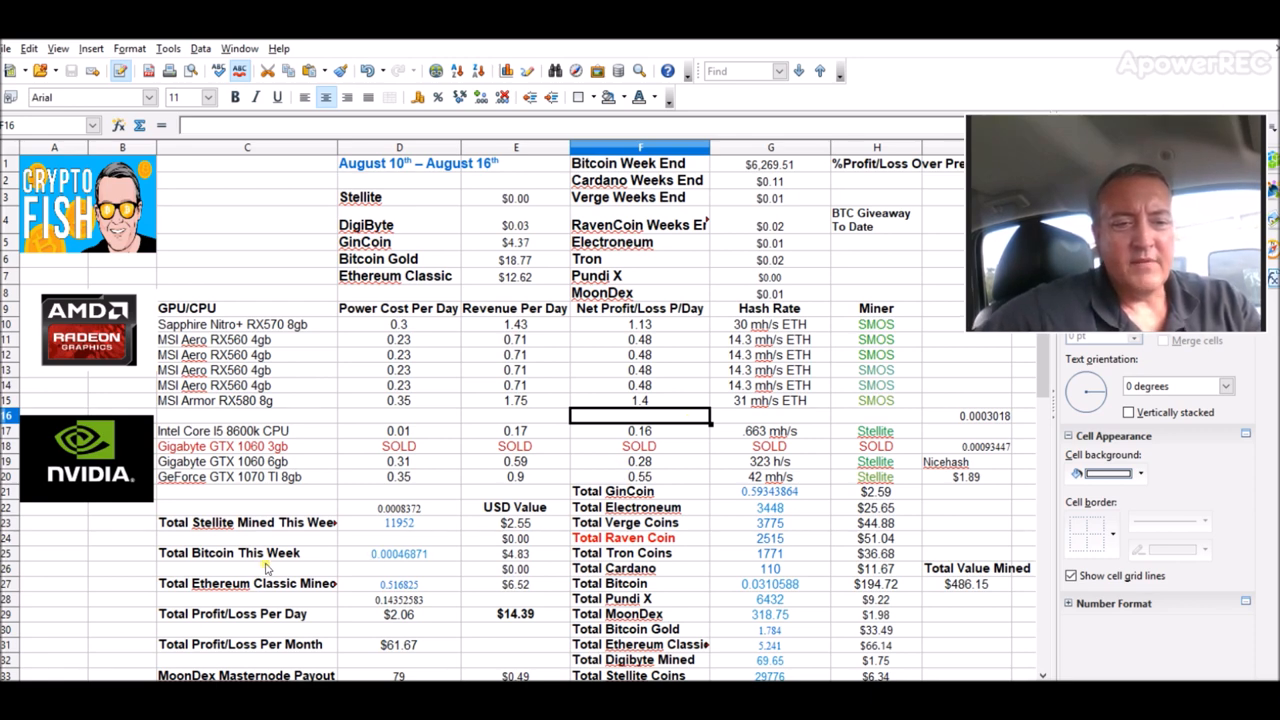
{"action": "mouse_move", "coordinate": [170, 585]}
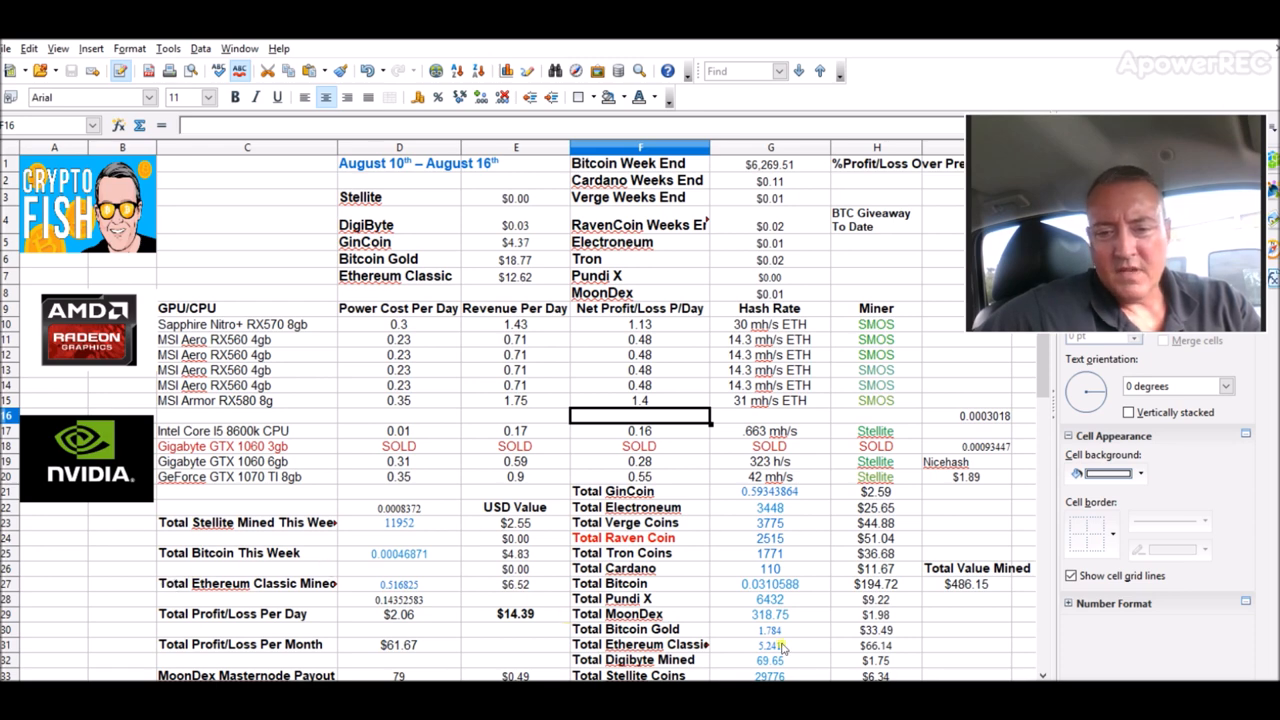
{"action": "mouse_move", "coordinate": [805, 648]}
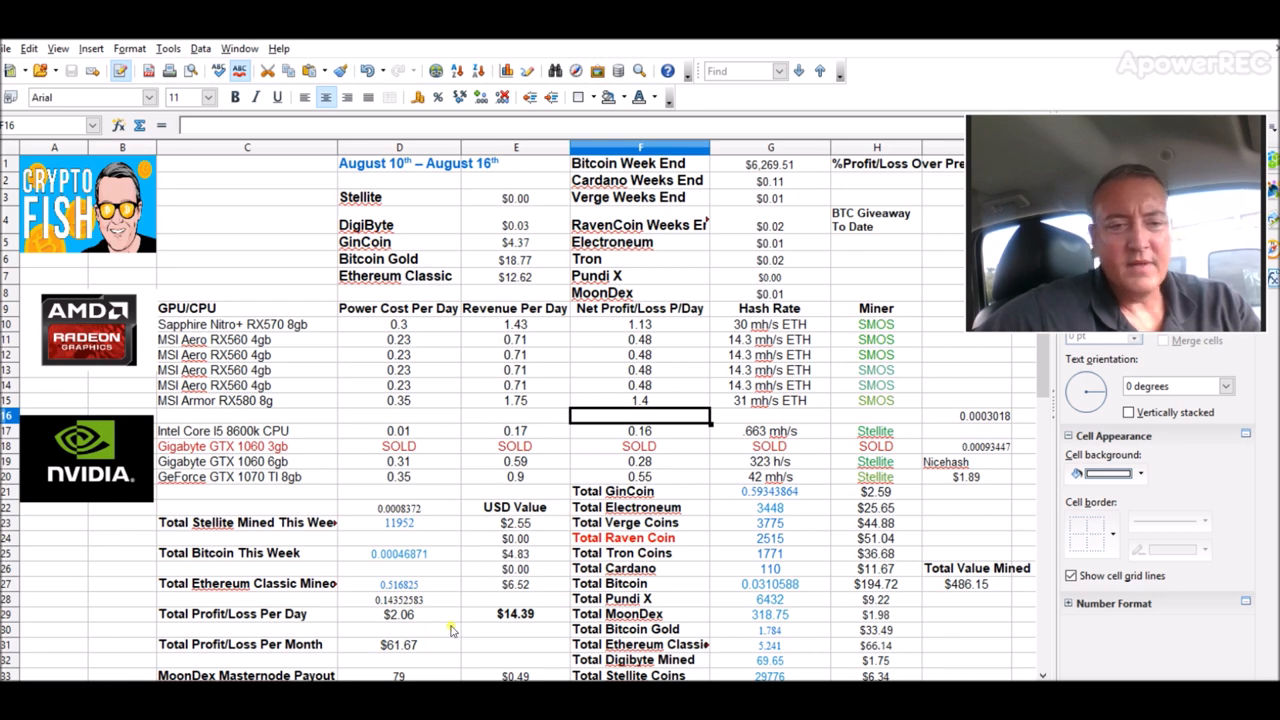
{"action": "left_click", "coordinate": [399, 568]}
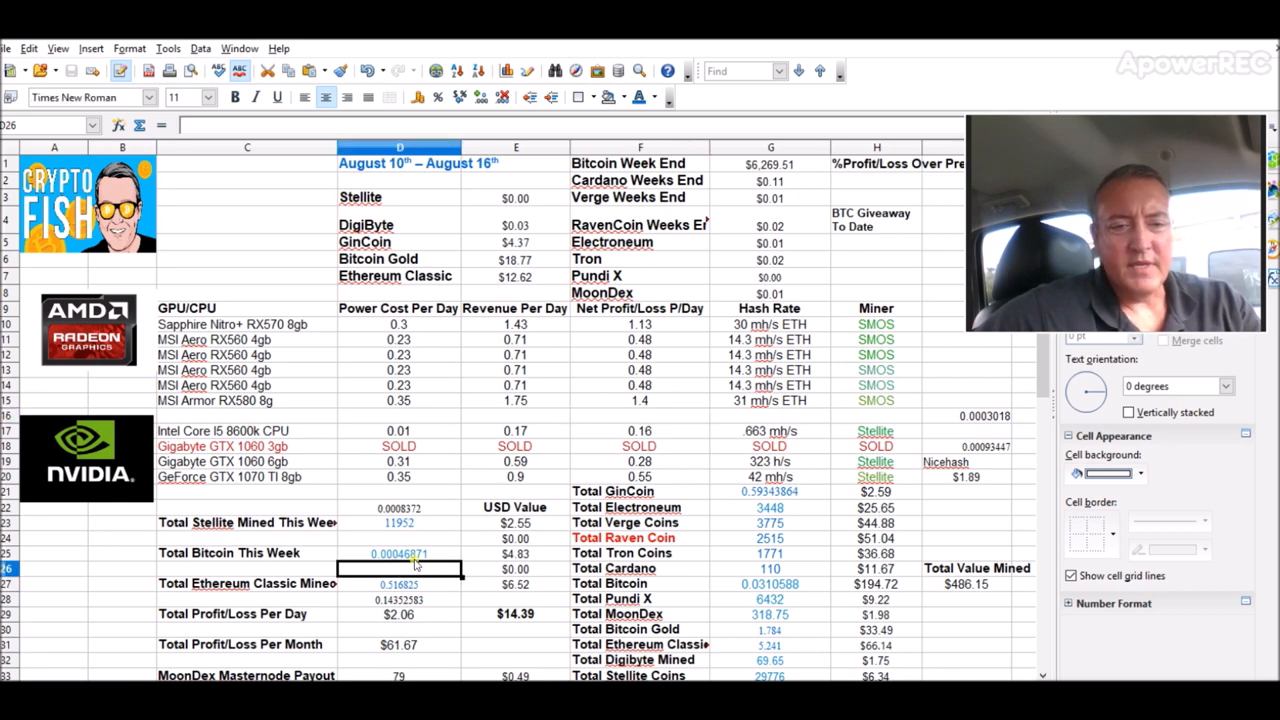
{"action": "left_click", "coordinate": [515, 553]}
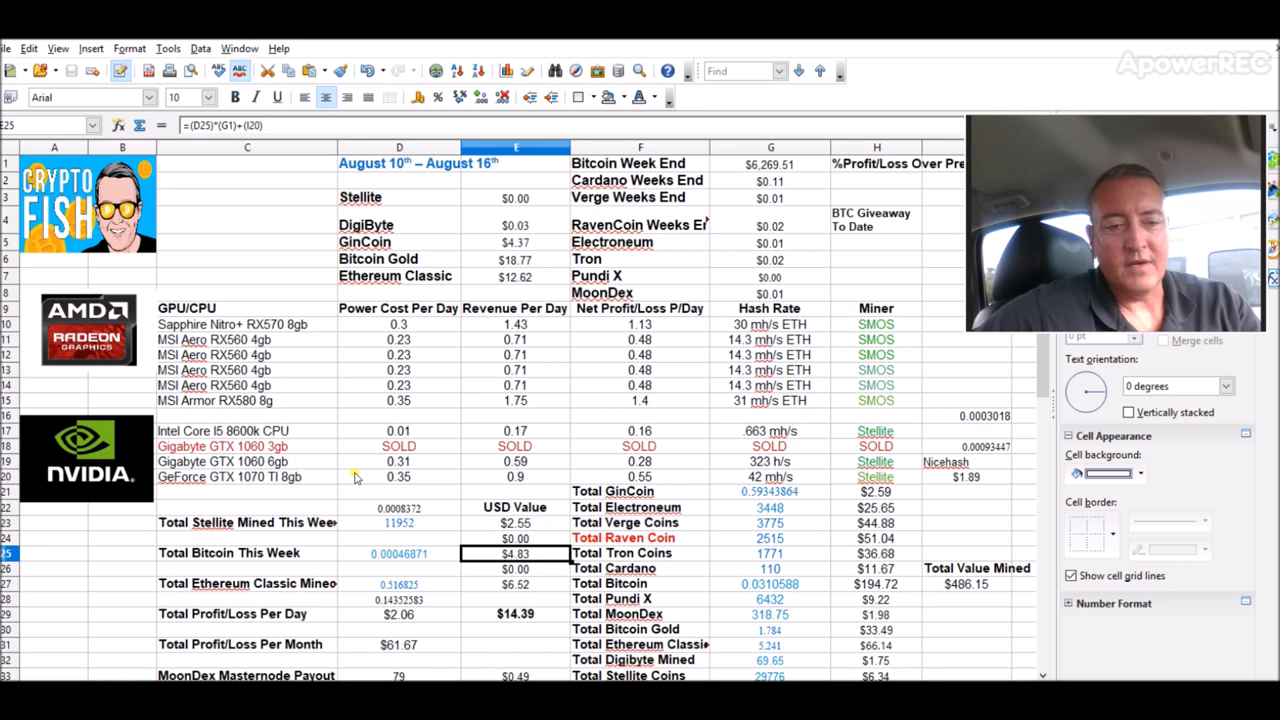
{"action": "left_click", "coordinate": [515, 522]}
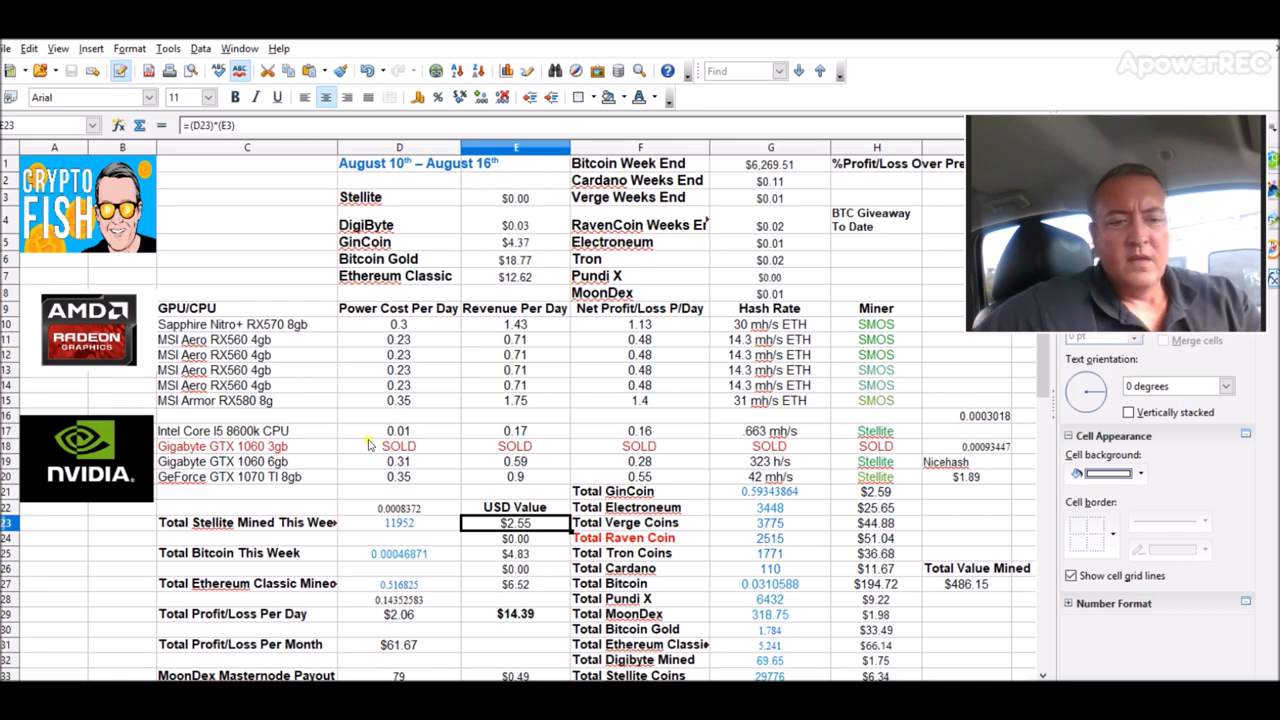
{"action": "mouse_move", "coordinate": [514, 590]}
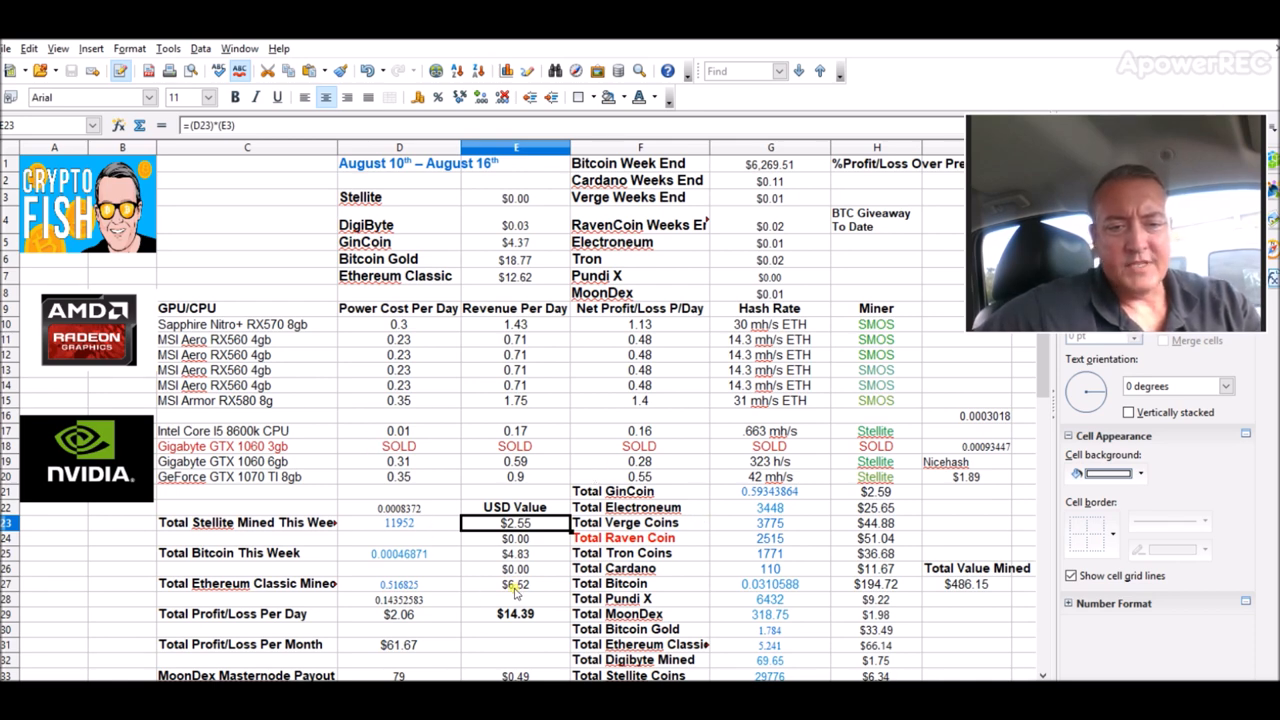
{"action": "mouse_move", "coordinate": [885, 465]}
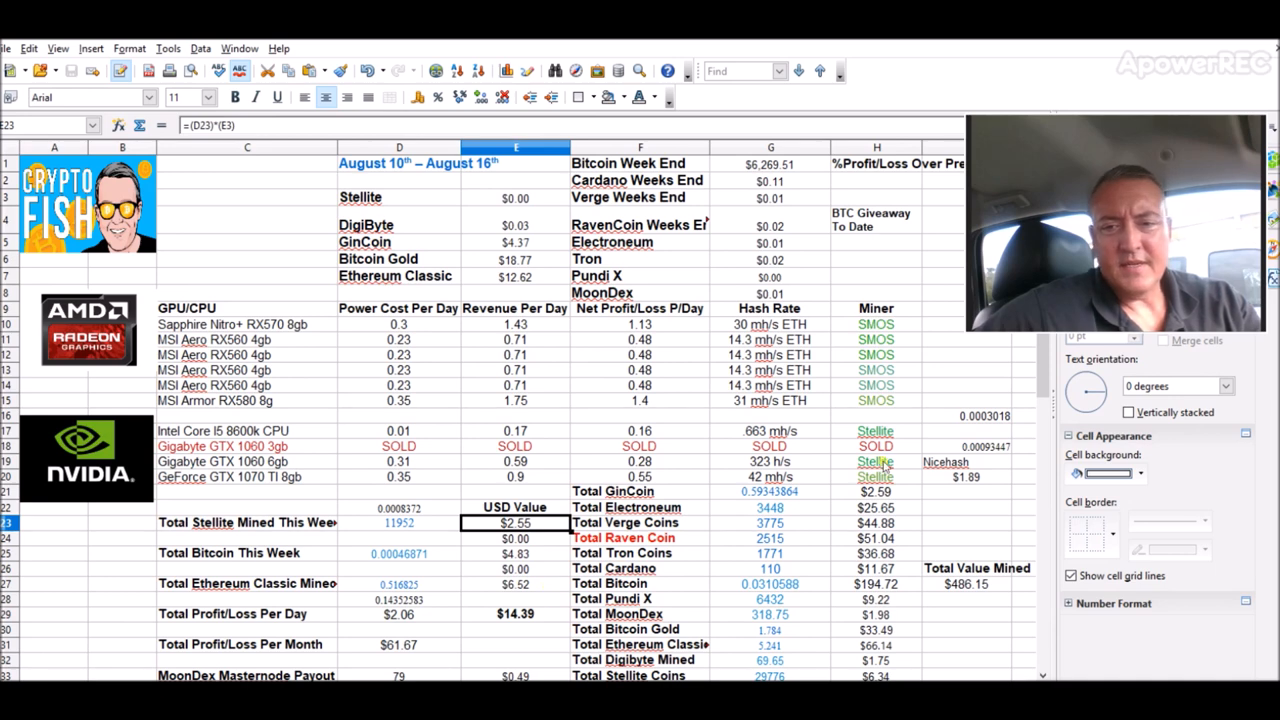
{"action": "mouse_move", "coordinate": [853, 459]}
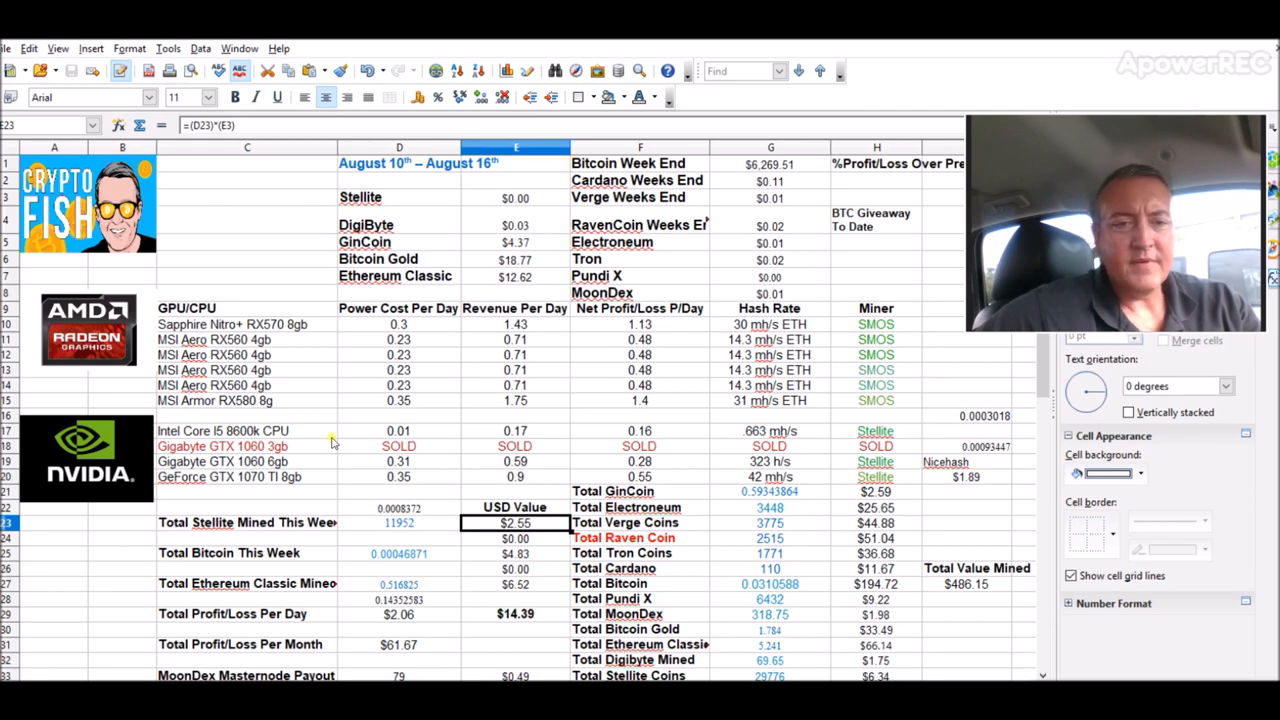
{"action": "mouse_move", "coordinate": [300, 415]}
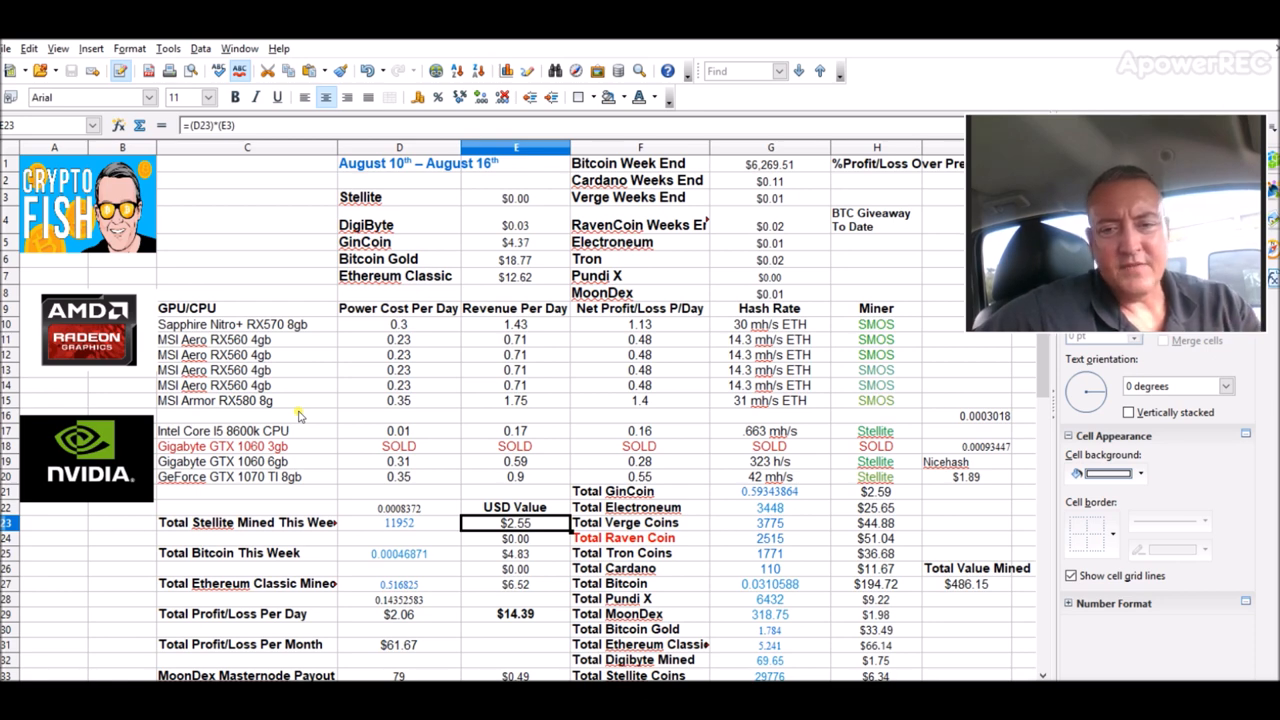
{"action": "mouse_move", "coordinate": [603, 463]}
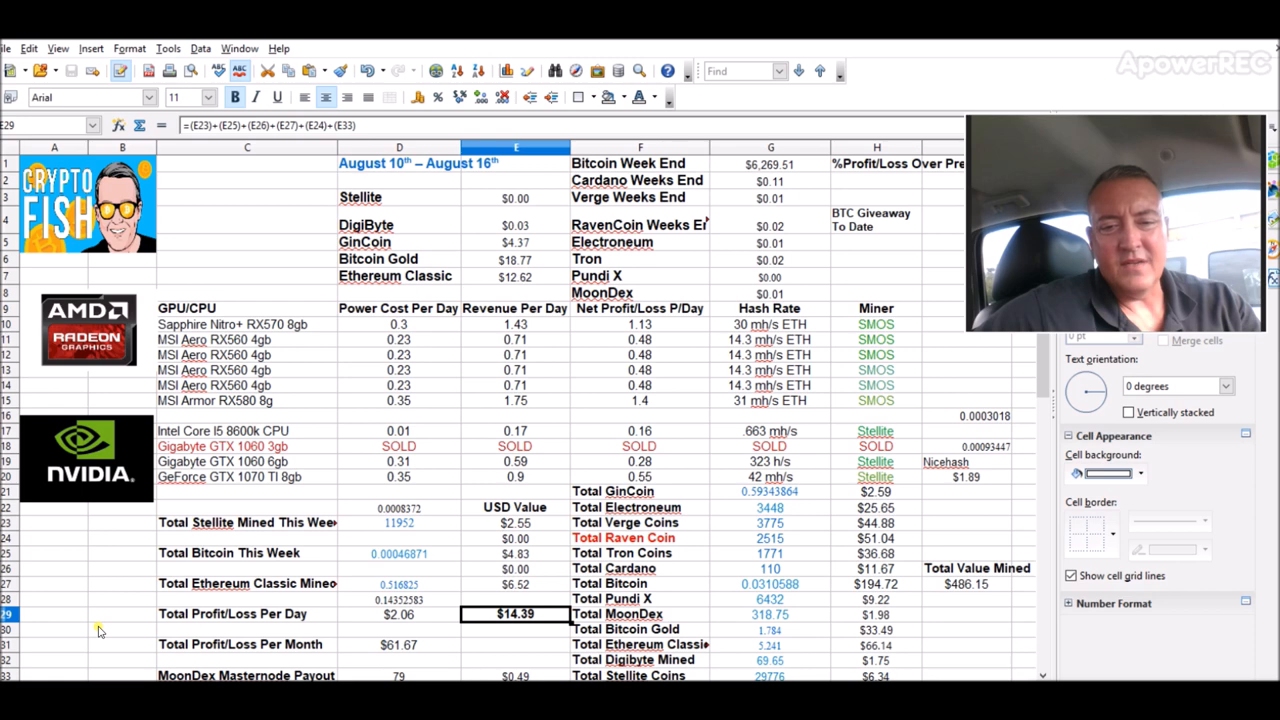
{"action": "mouse_move", "coordinate": [225, 635]}
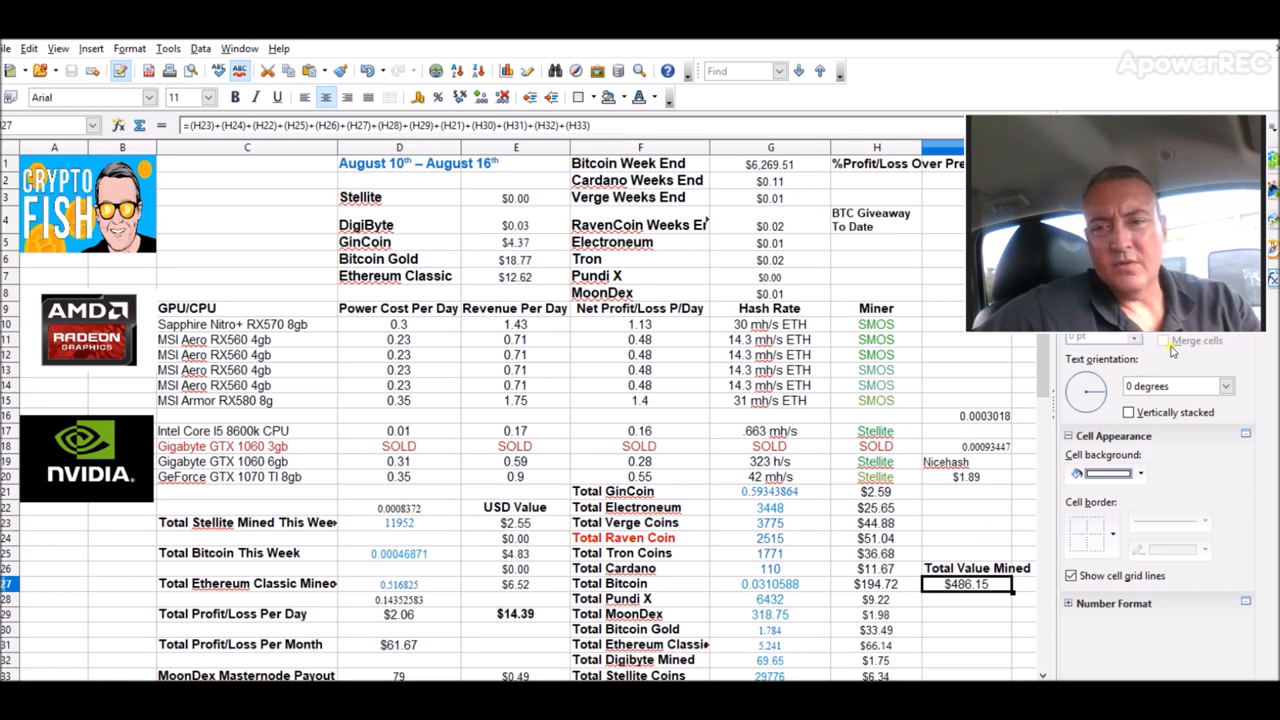
{"action": "scroll", "scroll_direction": "down", "scroll_amount": 3}
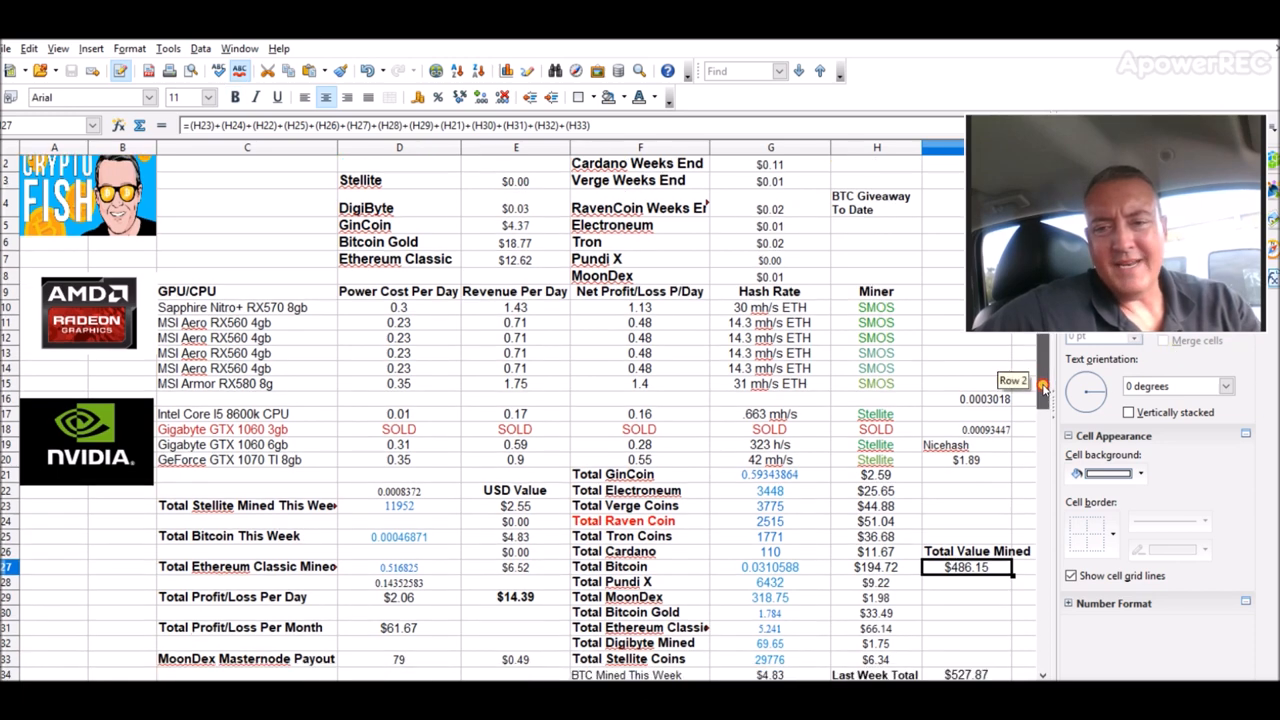
- Scroll to Last Week Total to compare $486.15 with last week's $527.87
{"action": "scroll", "scroll_direction": "down", "scroll_amount": 3}
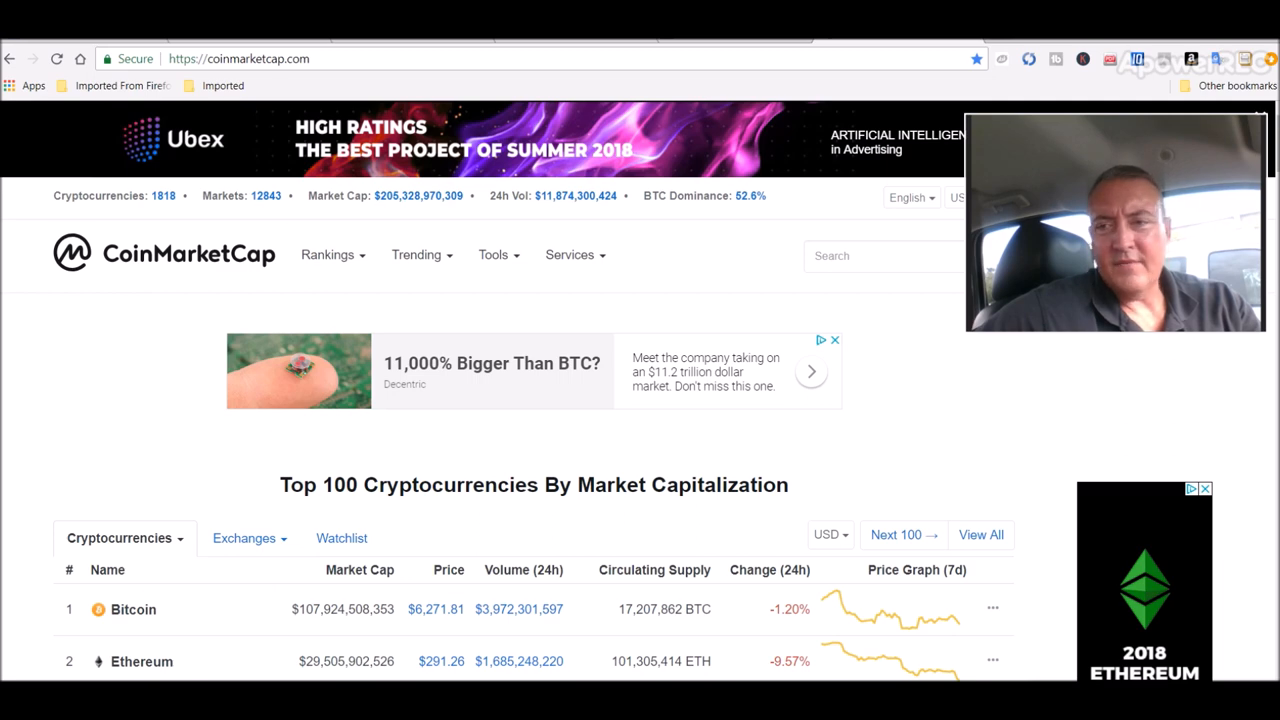
{"action": "scroll", "scroll_direction": "down", "scroll_amount": 3}
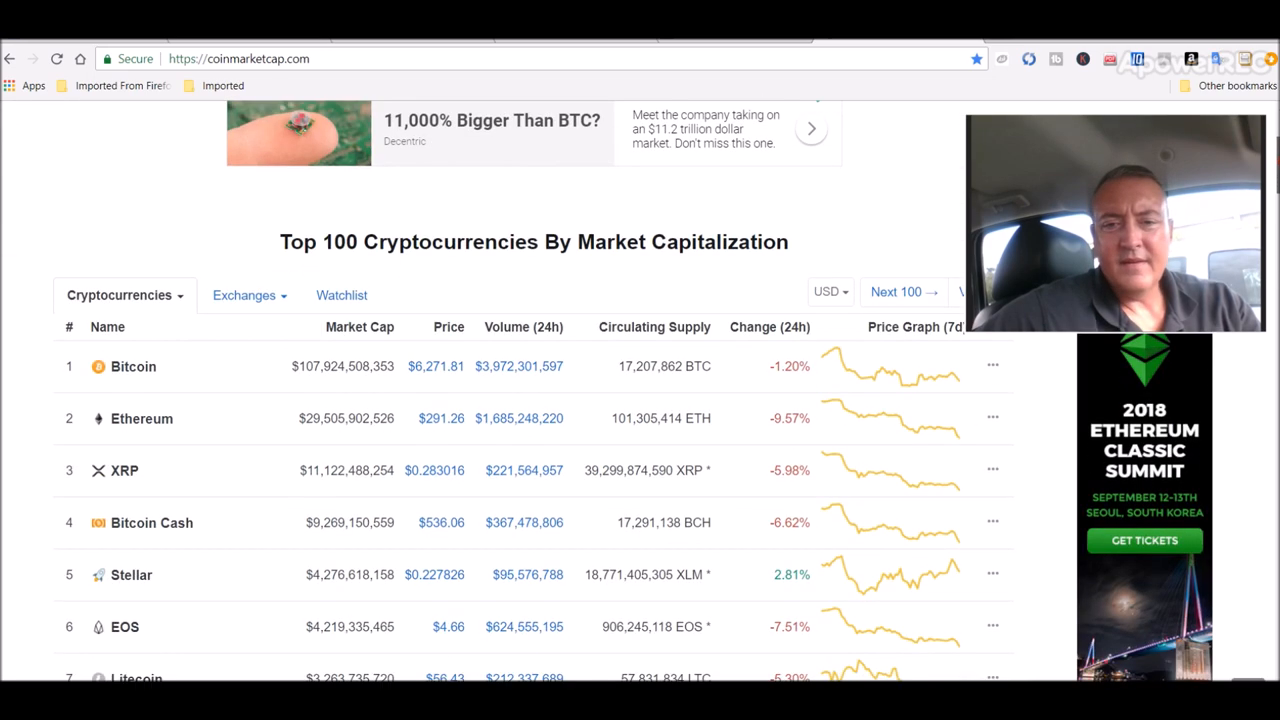
{"action": "scroll", "scroll_direction": "down", "scroll_amount": 3}
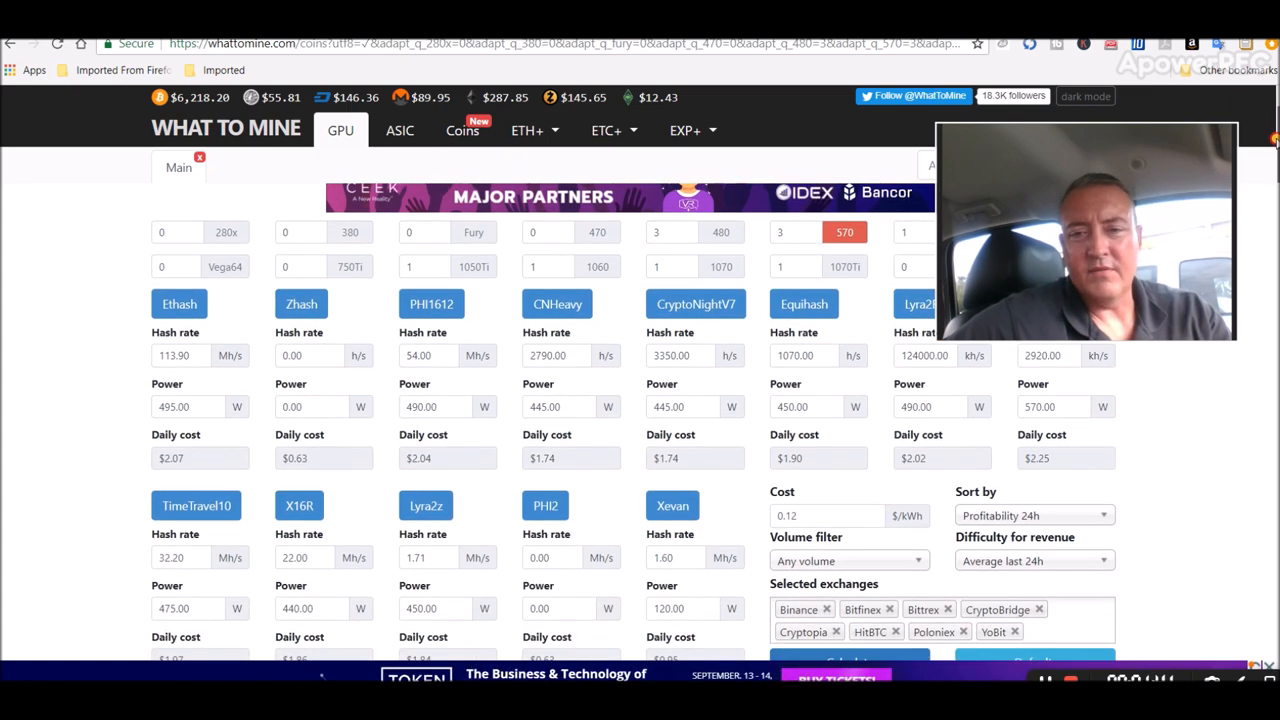
- Calculate WhatToMine profitability for the entered hash rates at 0.12 $/kWh
{"action": "scroll", "scroll_direction": "down", "scroll_amount": 3}
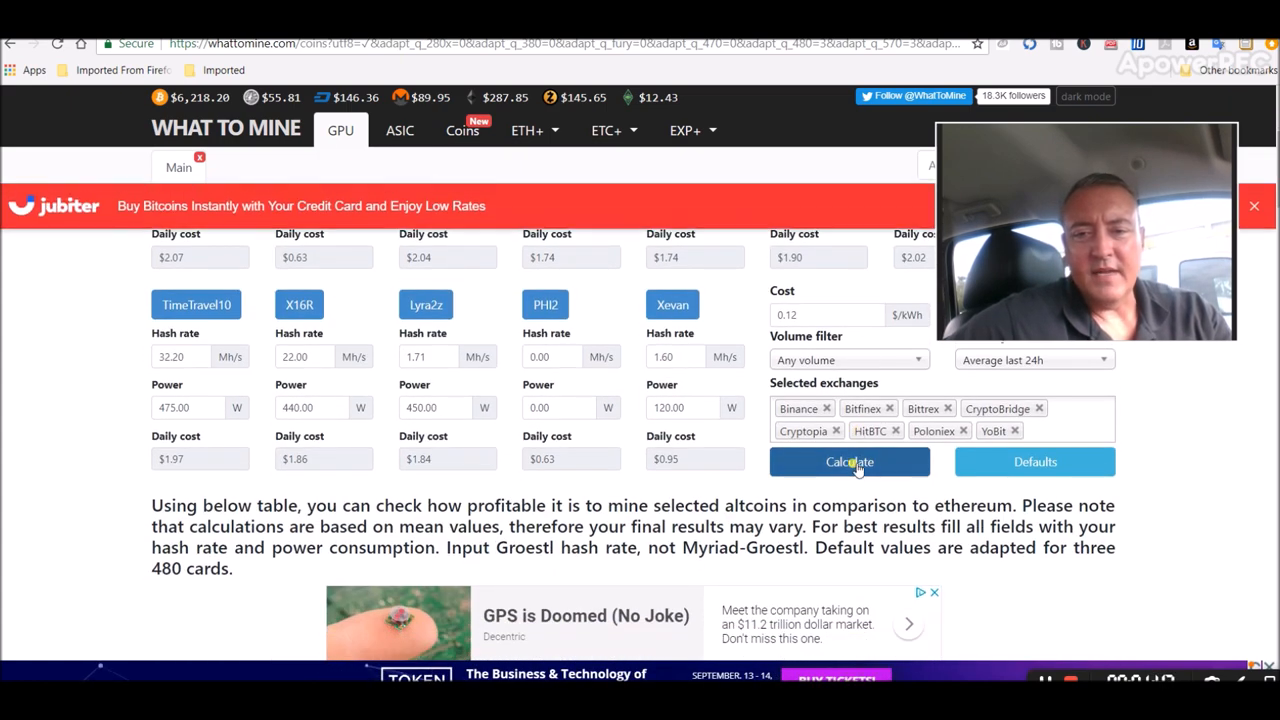
{"action": "left_click", "coordinate": [849, 461]}
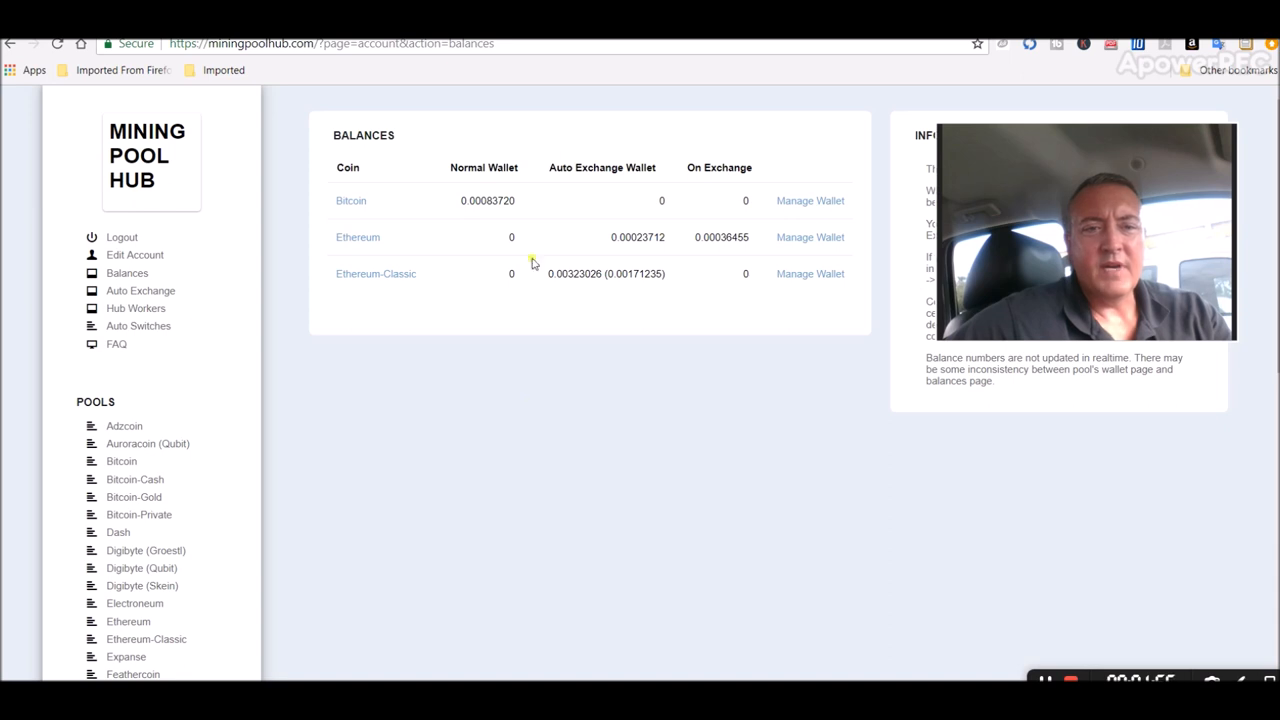
{"action": "mouse_move", "coordinate": [486, 245]}
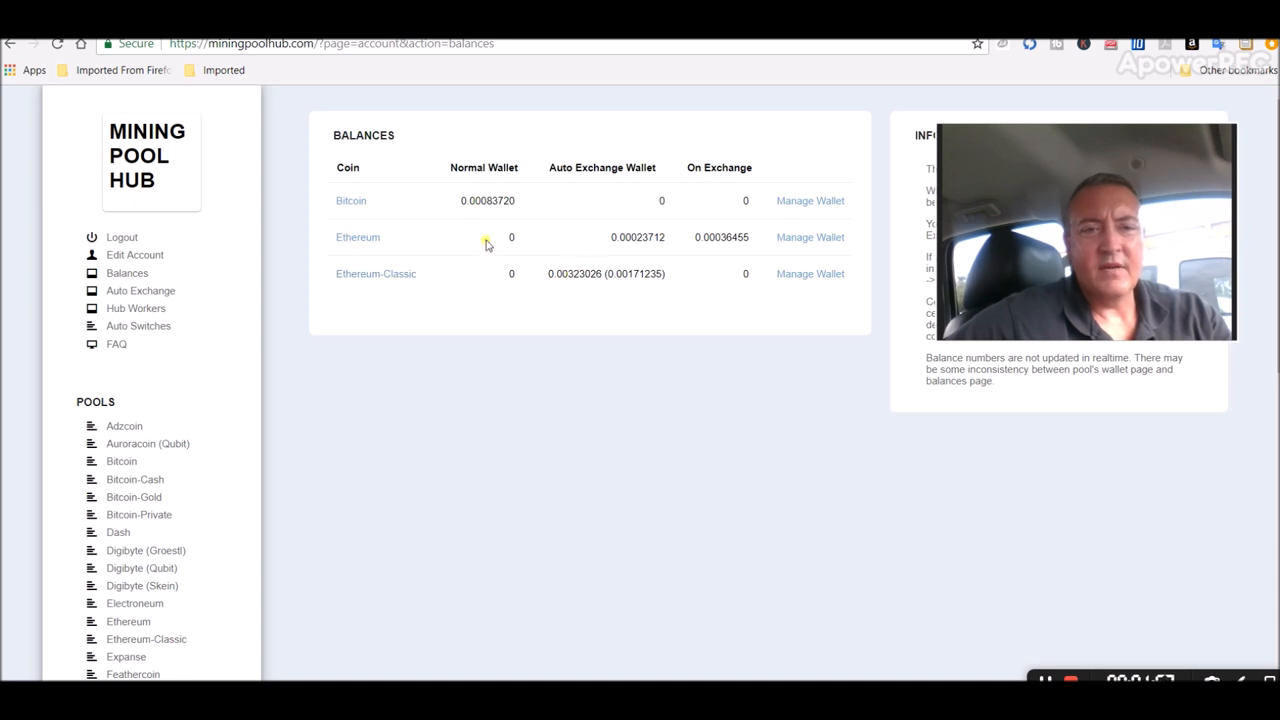
{"action": "mouse_move", "coordinate": [748, 253]}
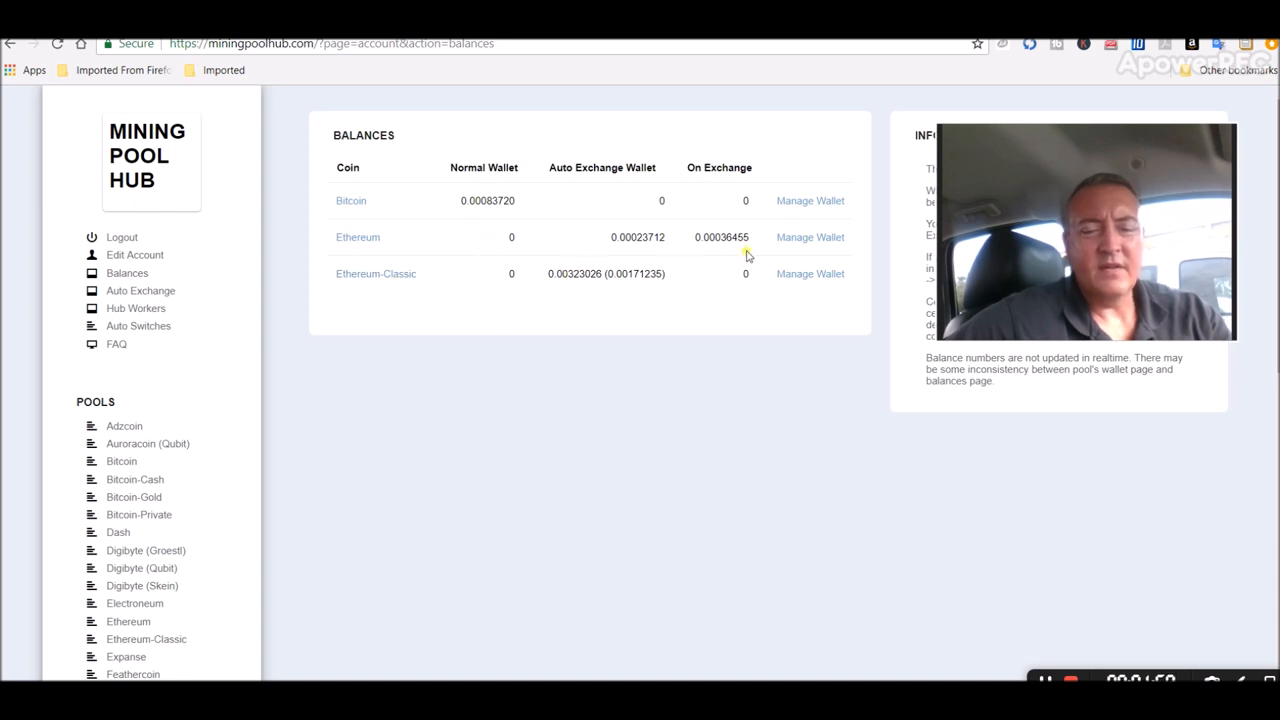
{"action": "mouse_move", "coordinate": [512, 291]}
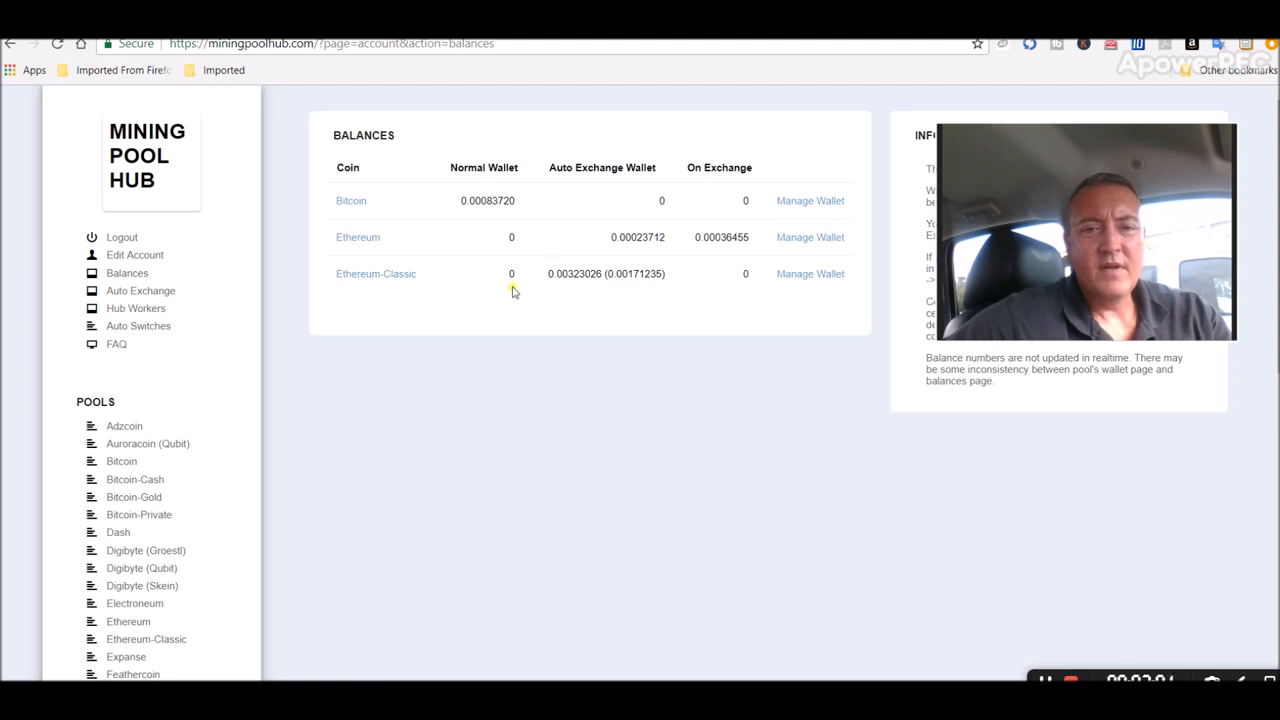
{"action": "mouse_move", "coordinate": [799, 187]}
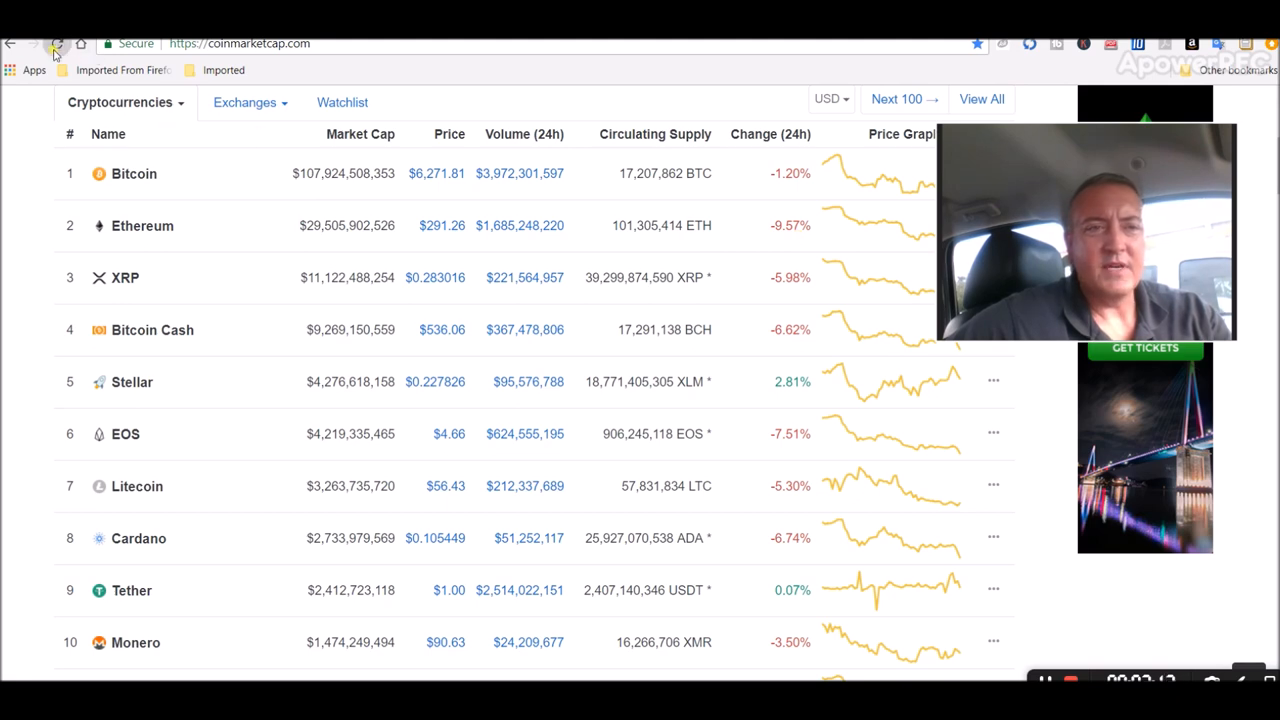
- Reload CoinMarketCap prices and look down the list to Ethereum Classic
{"action": "left_click", "coordinate": [57, 43]}
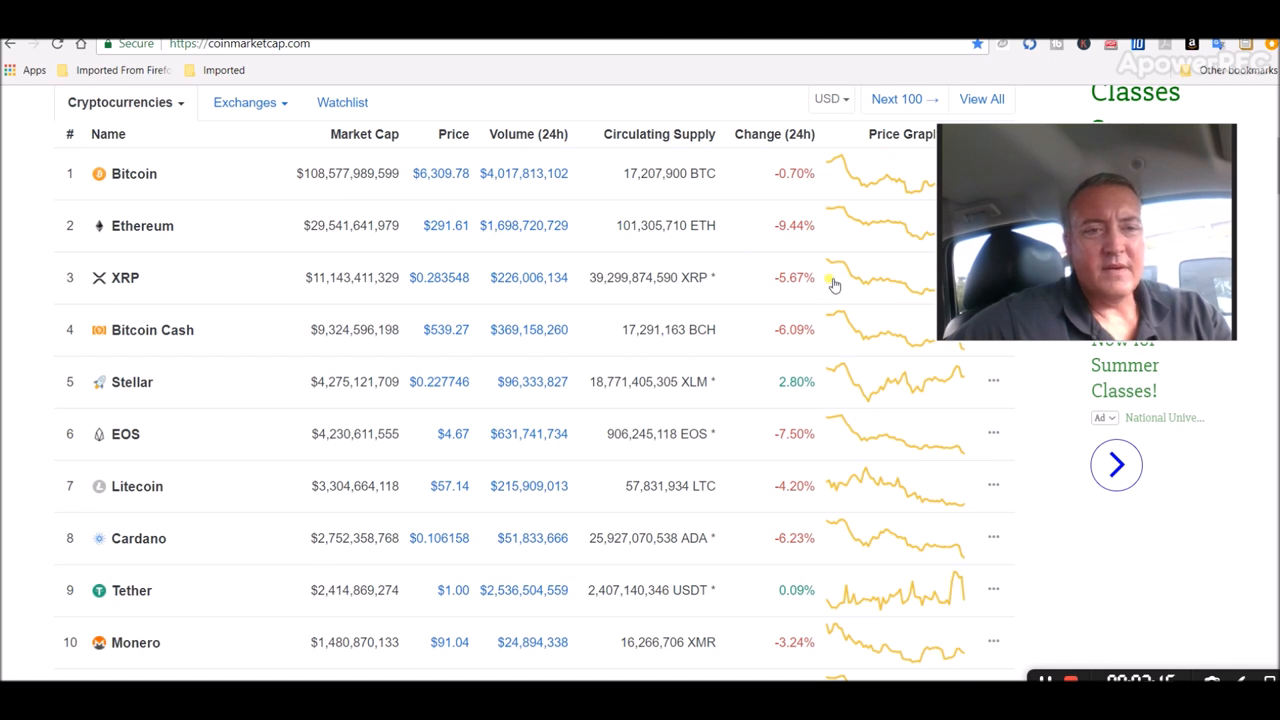
{"action": "mouse_move", "coordinate": [710, 300]}
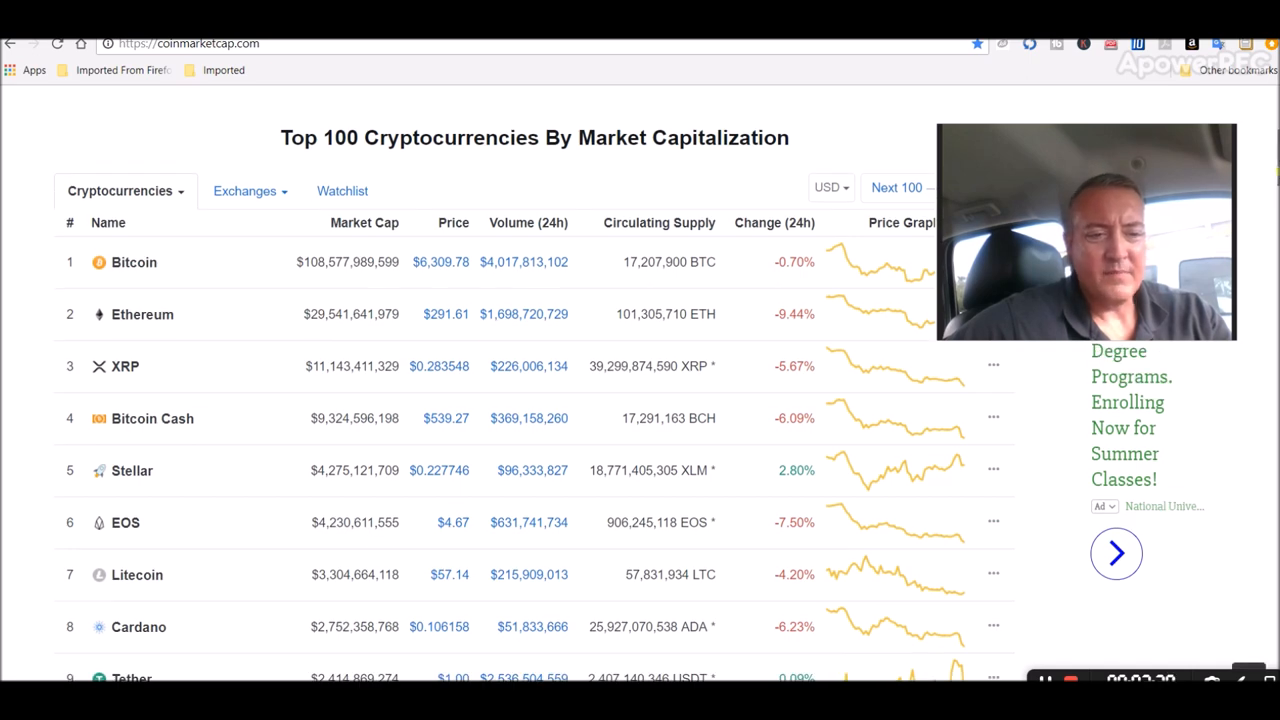
{"action": "scroll", "scroll_direction": "down", "scroll_amount": 3}
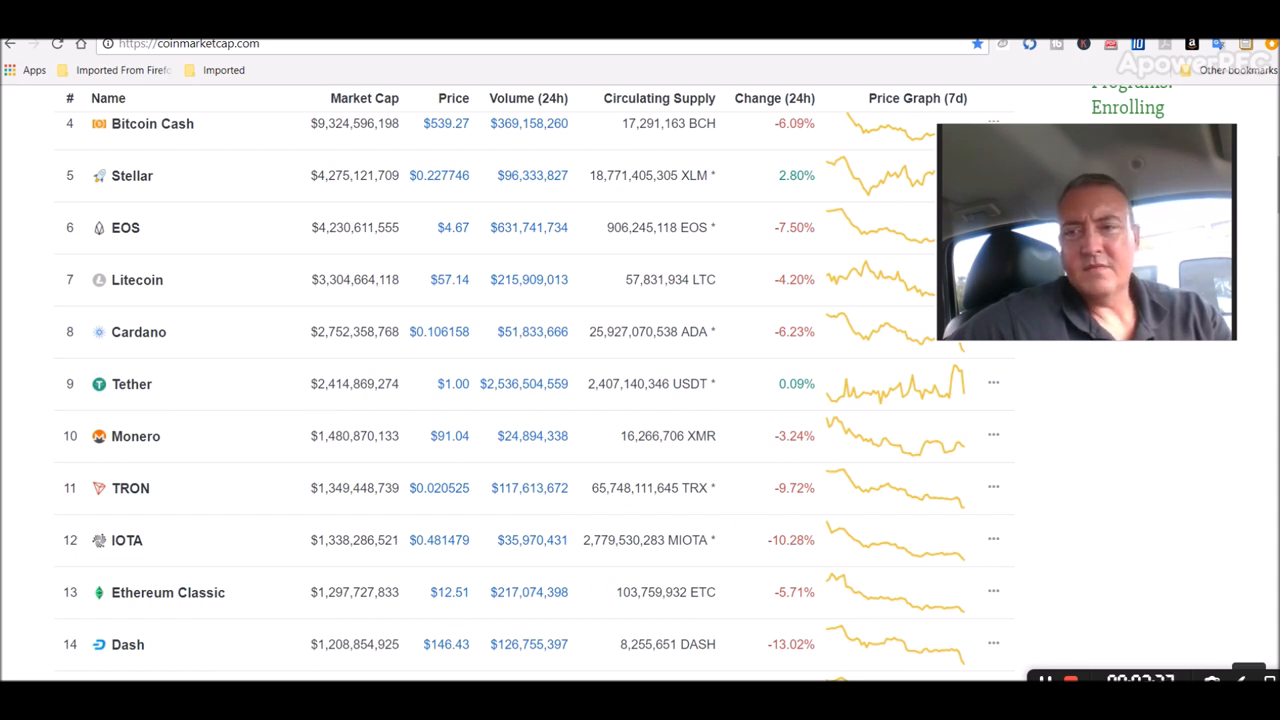
{"action": "scroll", "scroll_direction": "up", "scroll_amount": 3}
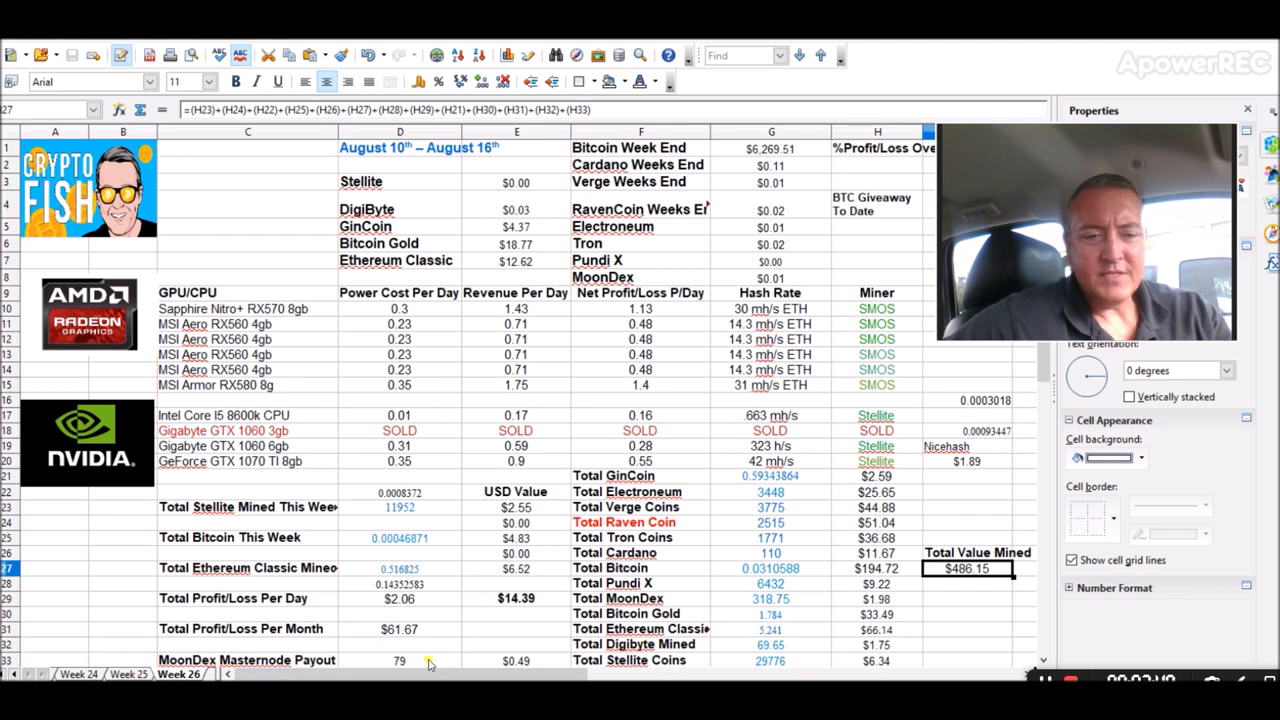
- Select D33 to check the MoonDex masternode payout on the Week 26 sheet
{"action": "left_click", "coordinate": [399, 660]}
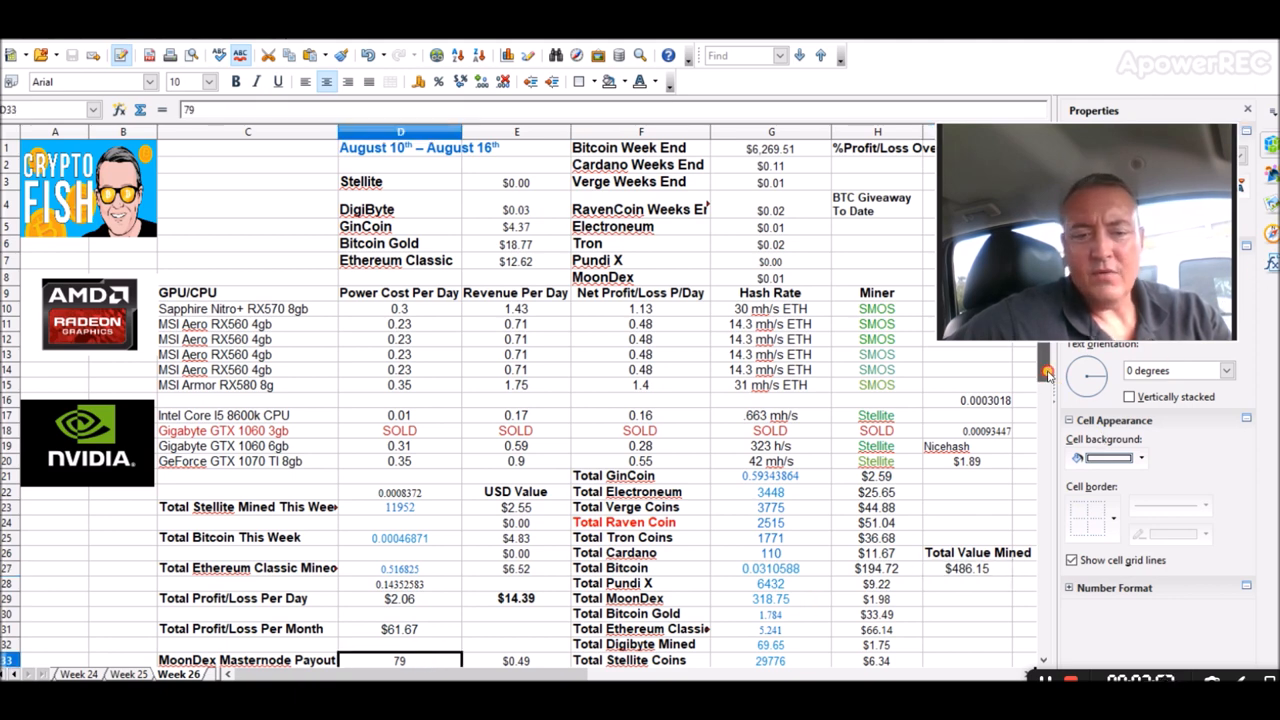
{"action": "scroll", "scroll_direction": "down", "scroll_amount": 3}
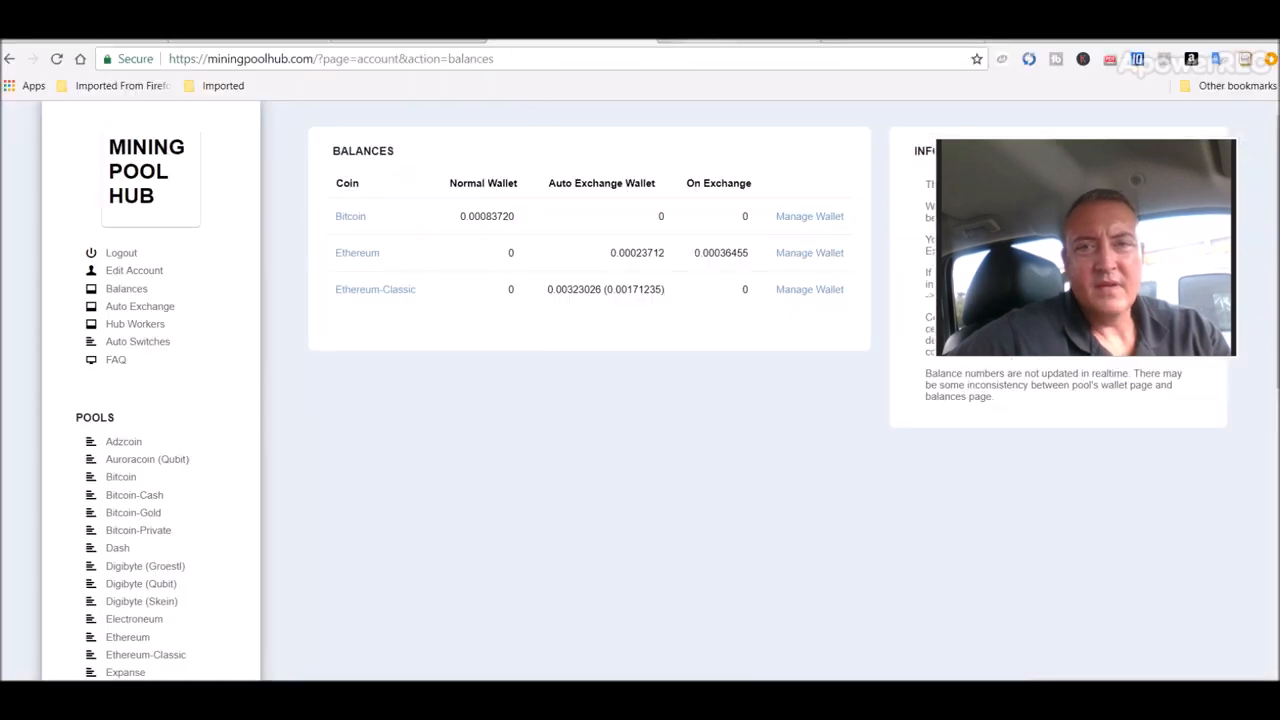
- Navigate the browser to the beta.moondex.io exchange site
{"action": "type", "text": "baynews9.com"}
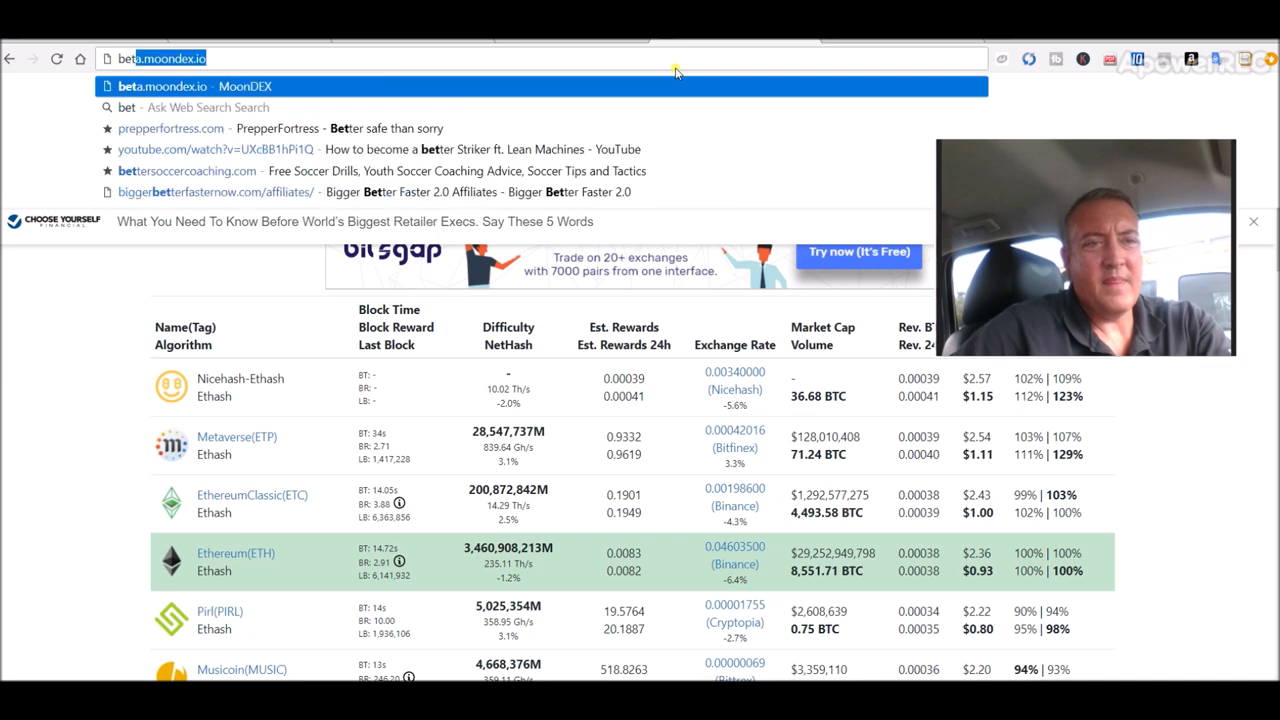
{"action": "key", "text": "Enter"}
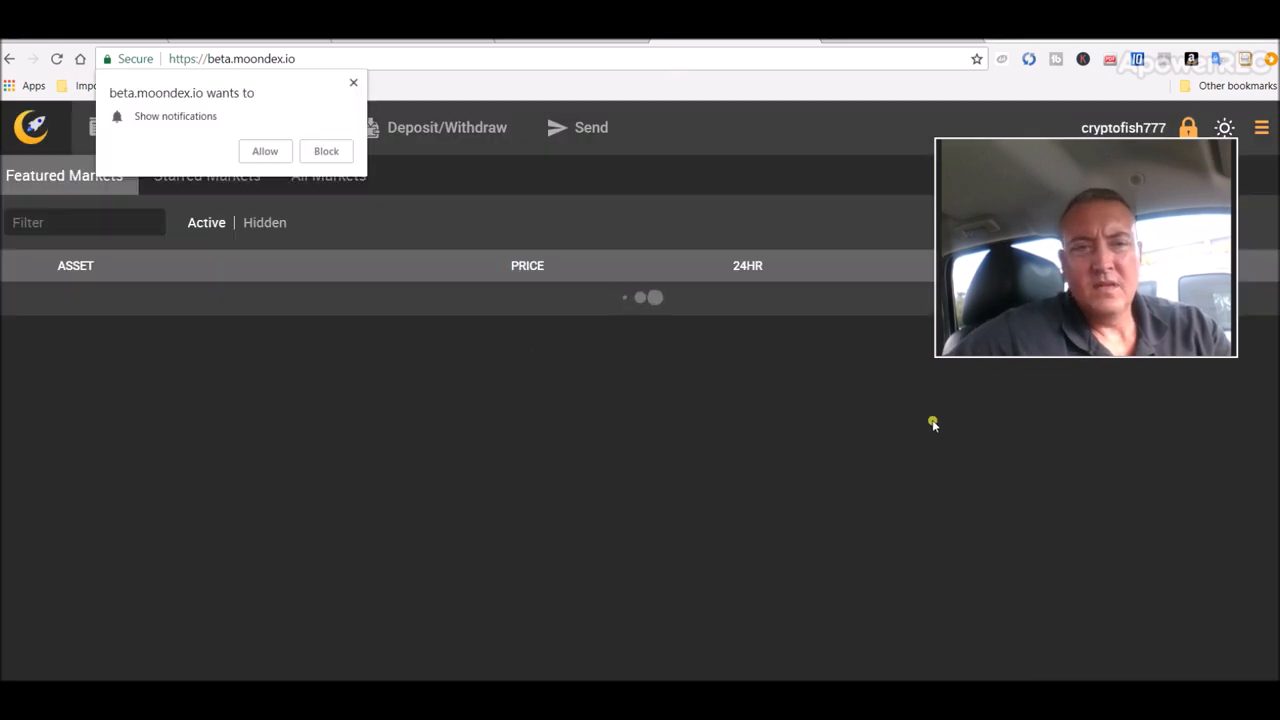
- Dismiss the notification prompt and view the MDEX/BTC market's price and trade history
{"action": "left_click", "coordinate": [353, 82]}
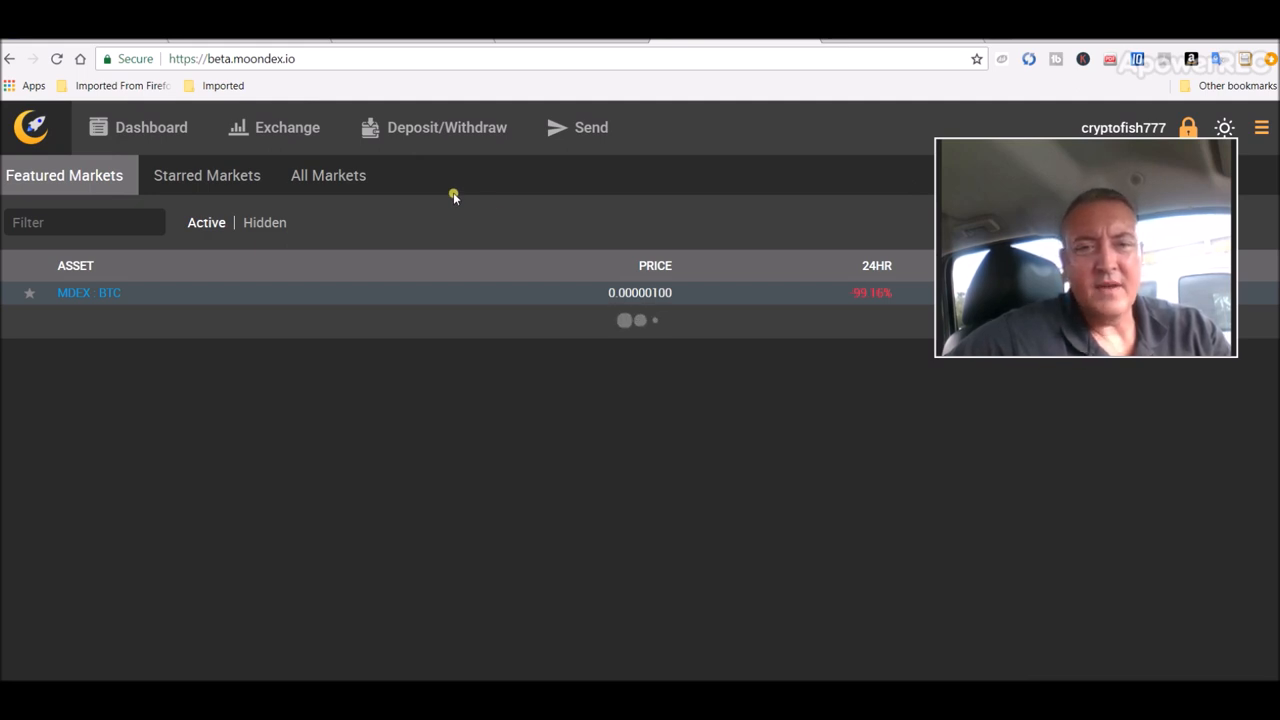
{"action": "mouse_move", "coordinate": [598, 343]}
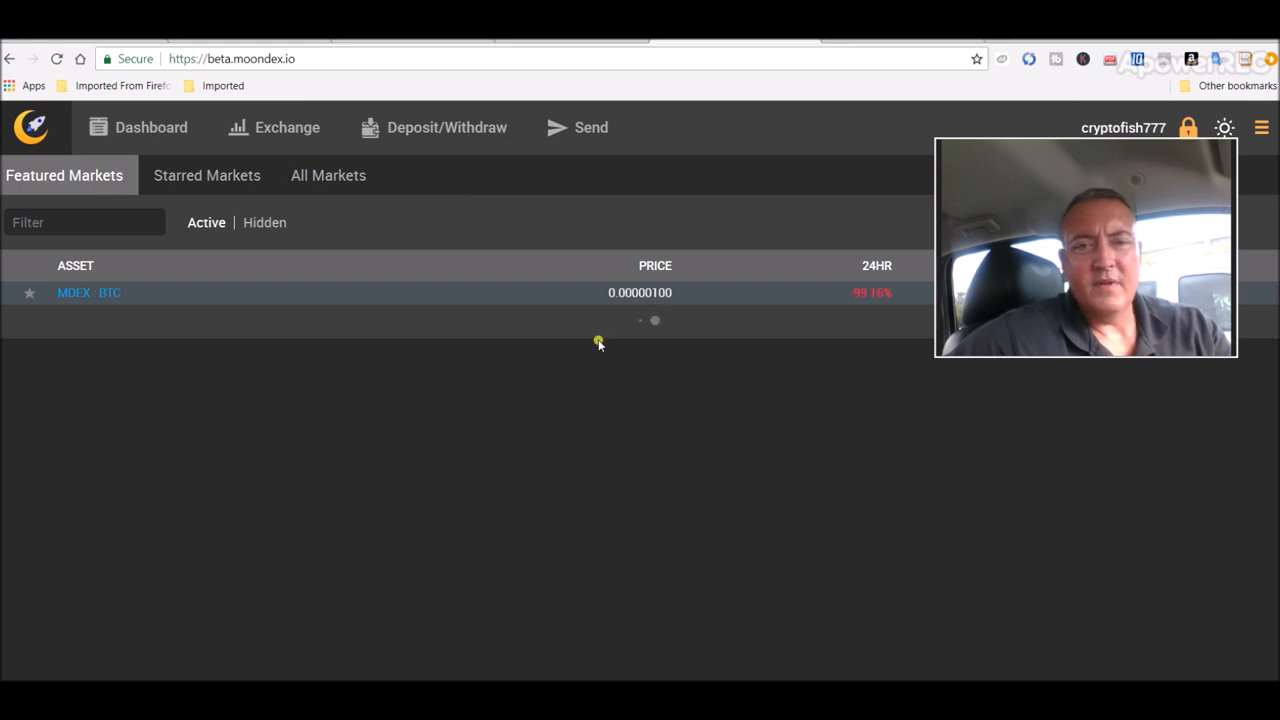
{"action": "left_click", "coordinate": [89, 292]}
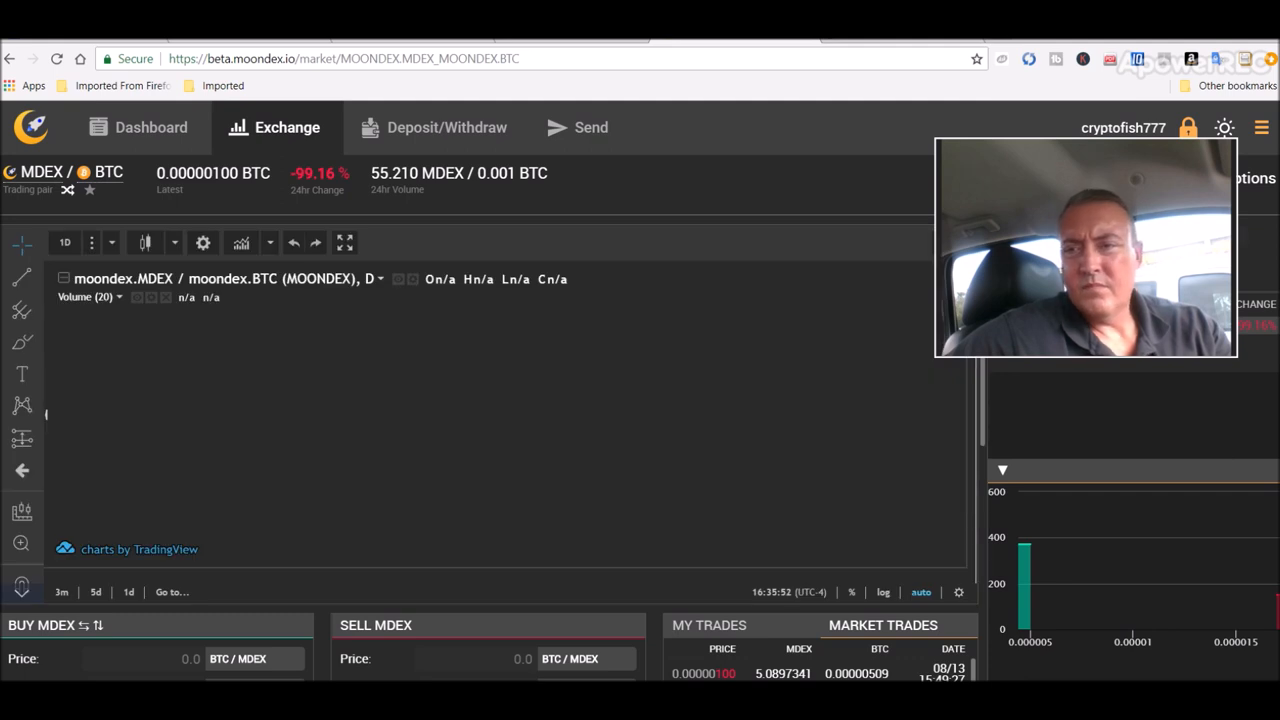
{"action": "mouse_move", "coordinate": [1030, 425]}
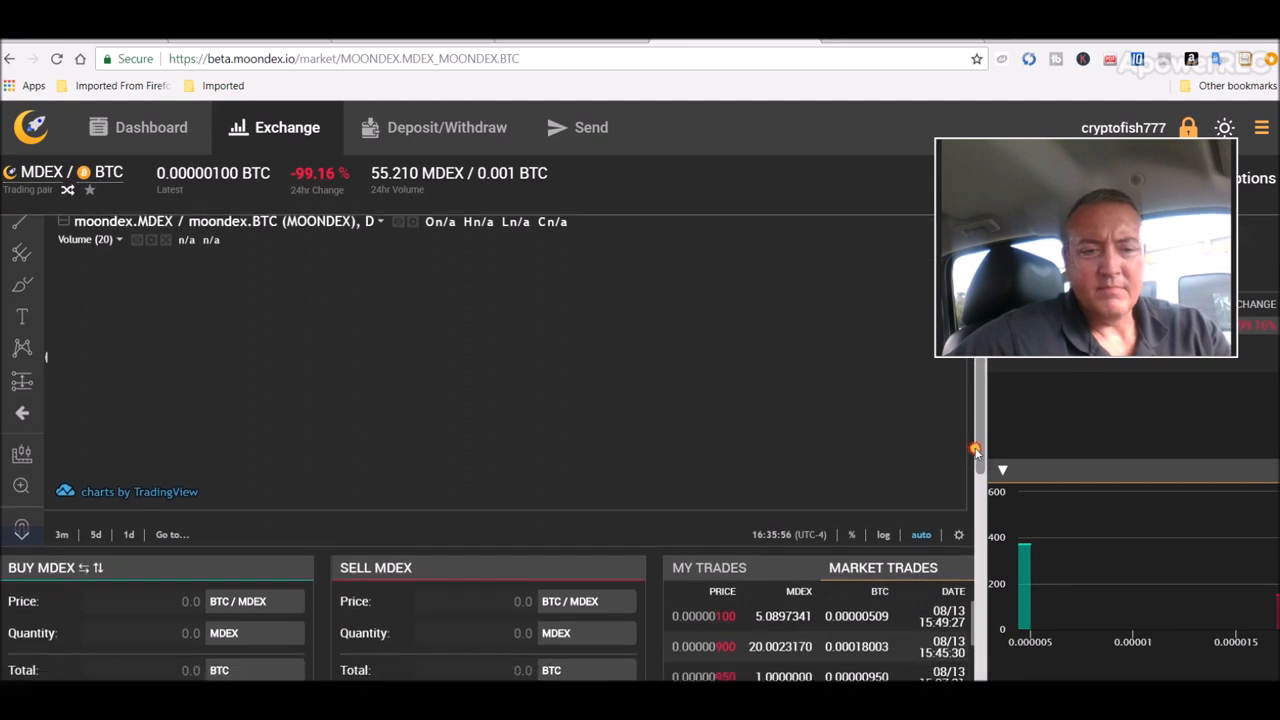
{"action": "scroll", "scroll_direction": "down", "scroll_amount": 3}
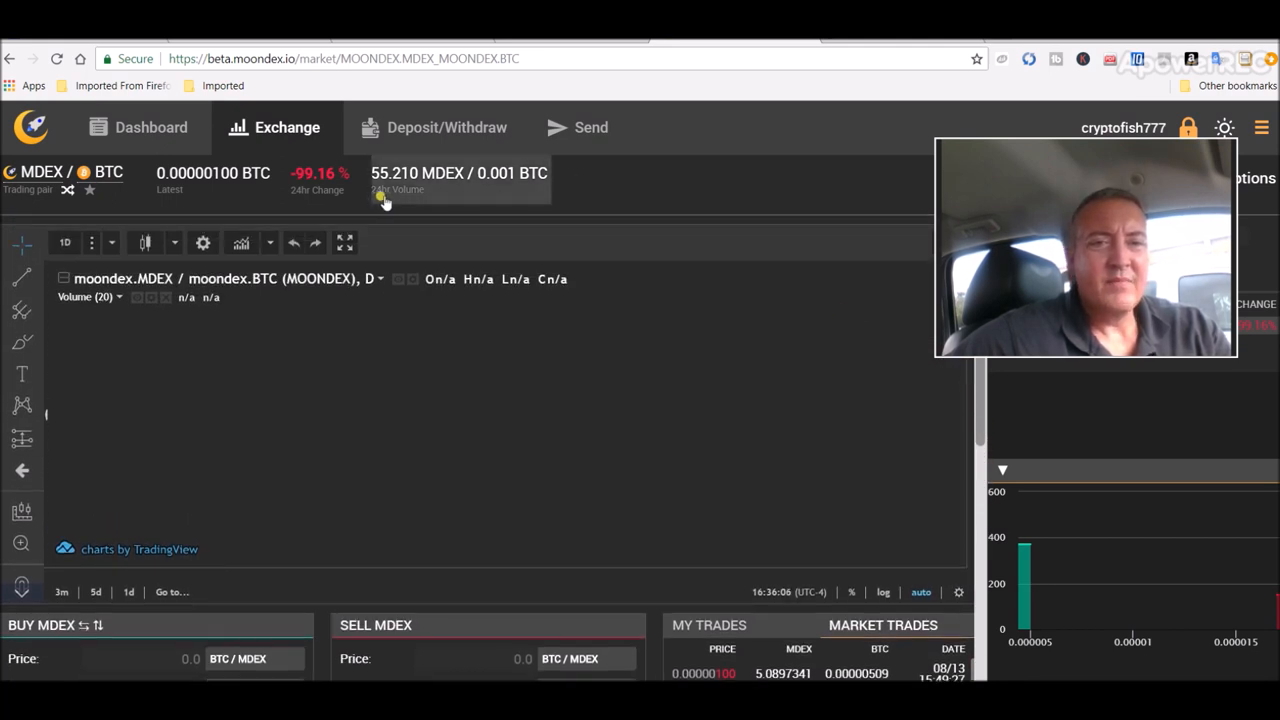
{"action": "mouse_move", "coordinate": [635, 172]}
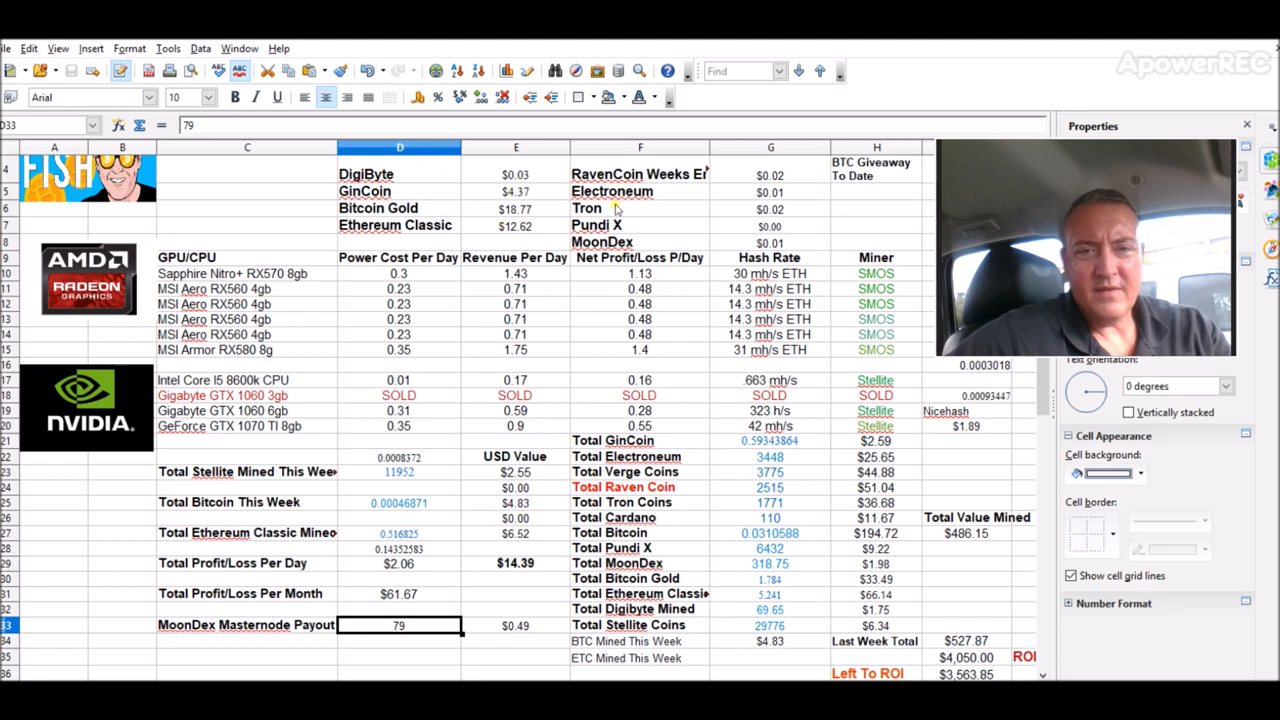
- Inspect the MoonDex price (G8), payout value (E33) and daily profit total (E29)
{"action": "left_click", "coordinate": [770, 242]}
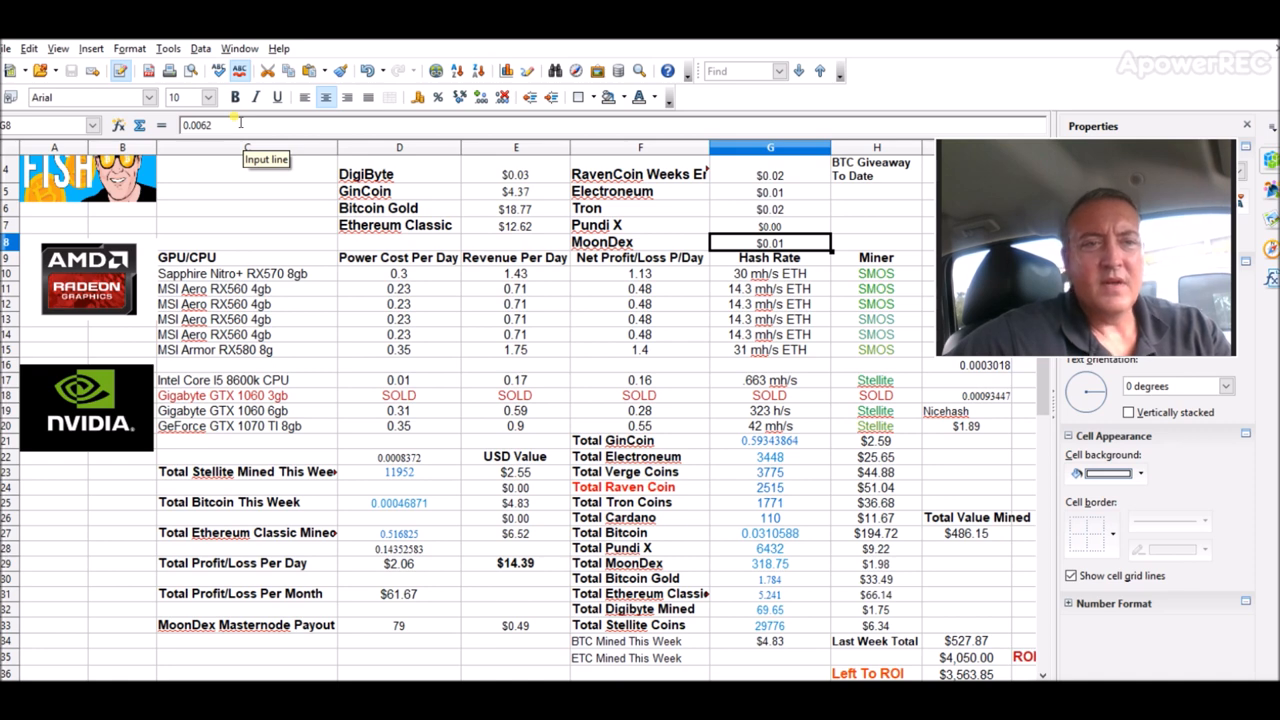
{"action": "mouse_move", "coordinate": [363, 410]}
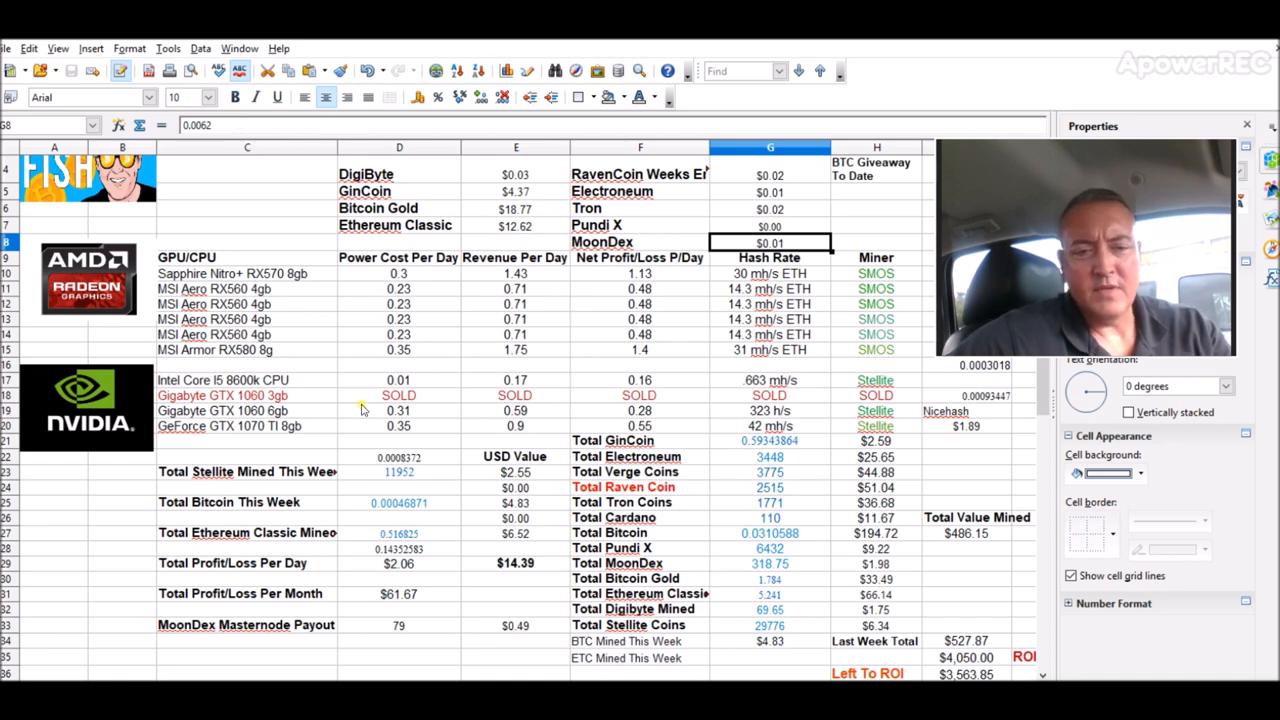
{"action": "left_click", "coordinate": [515, 625]}
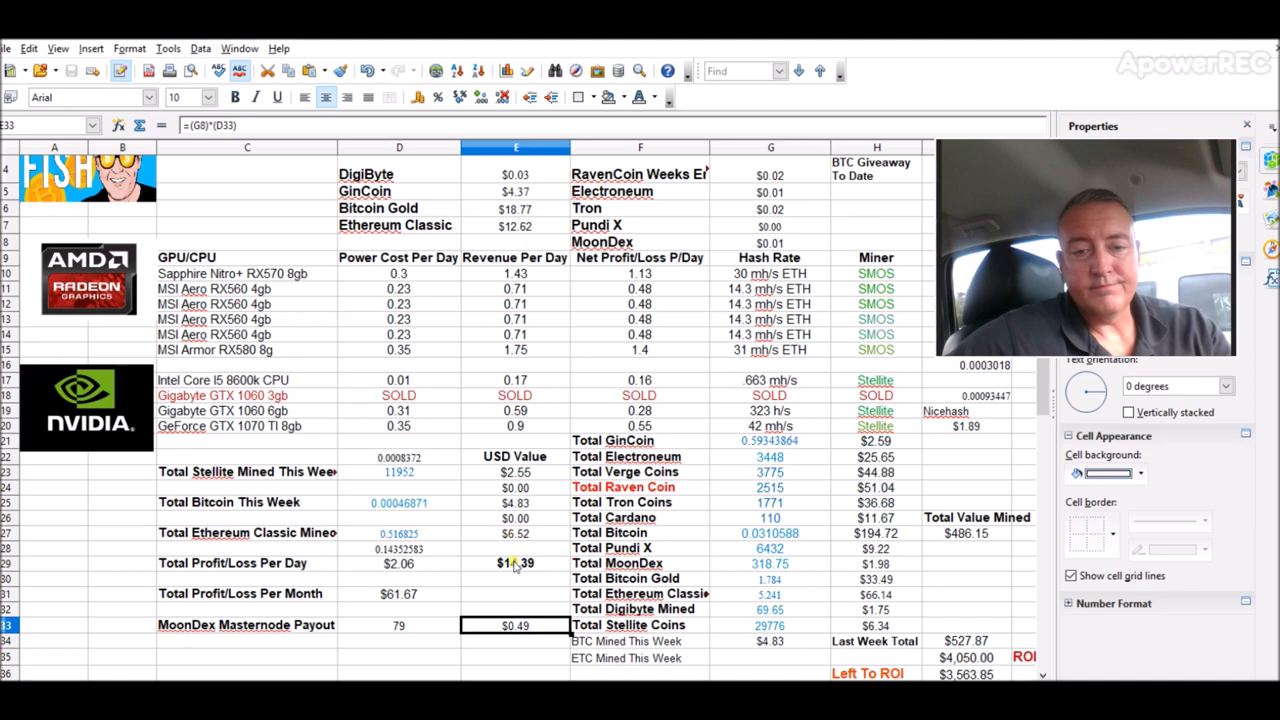
{"action": "left_click", "coordinate": [515, 563]}
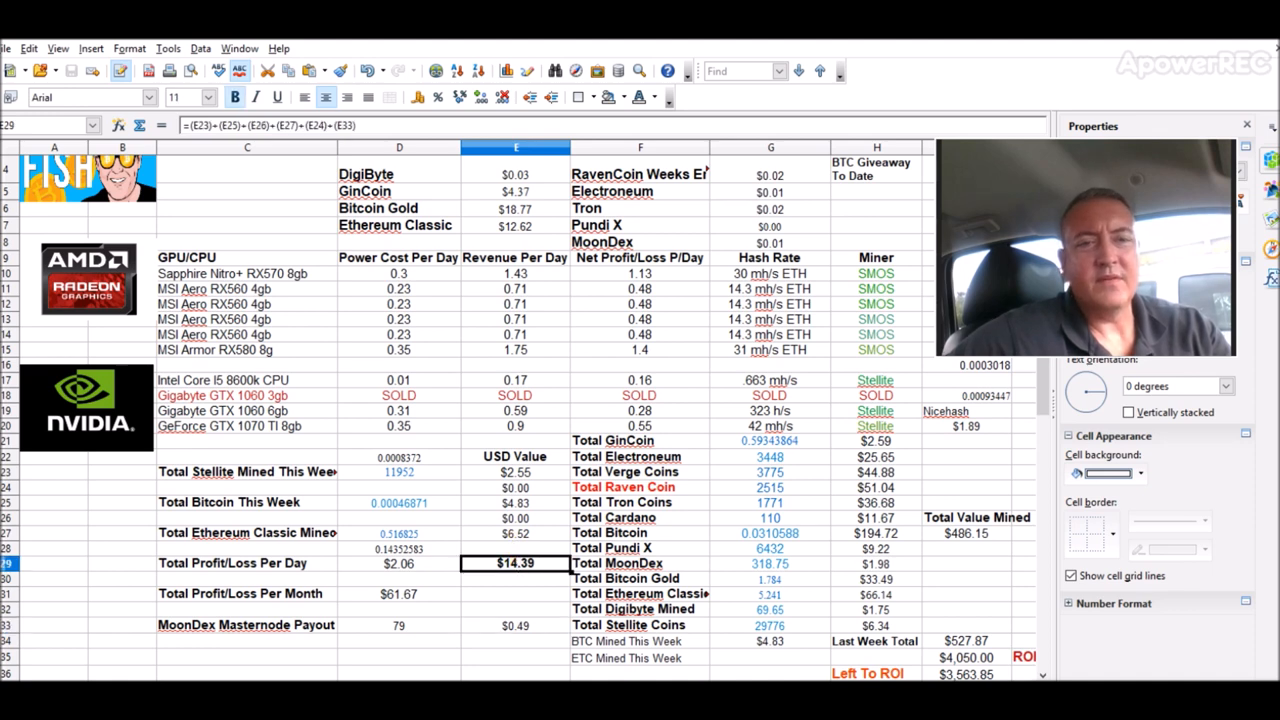
{"action": "mouse_move", "coordinate": [90, 618]}
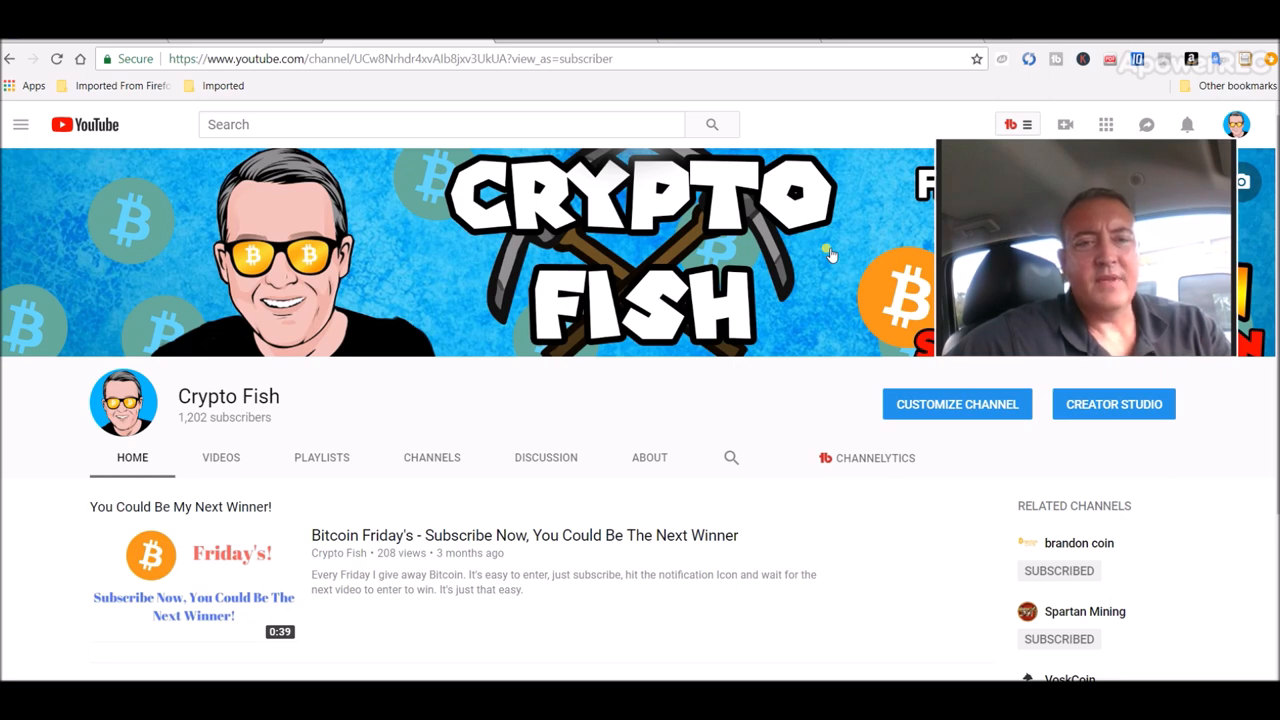
{"action": "mouse_move", "coordinate": [958, 528]}
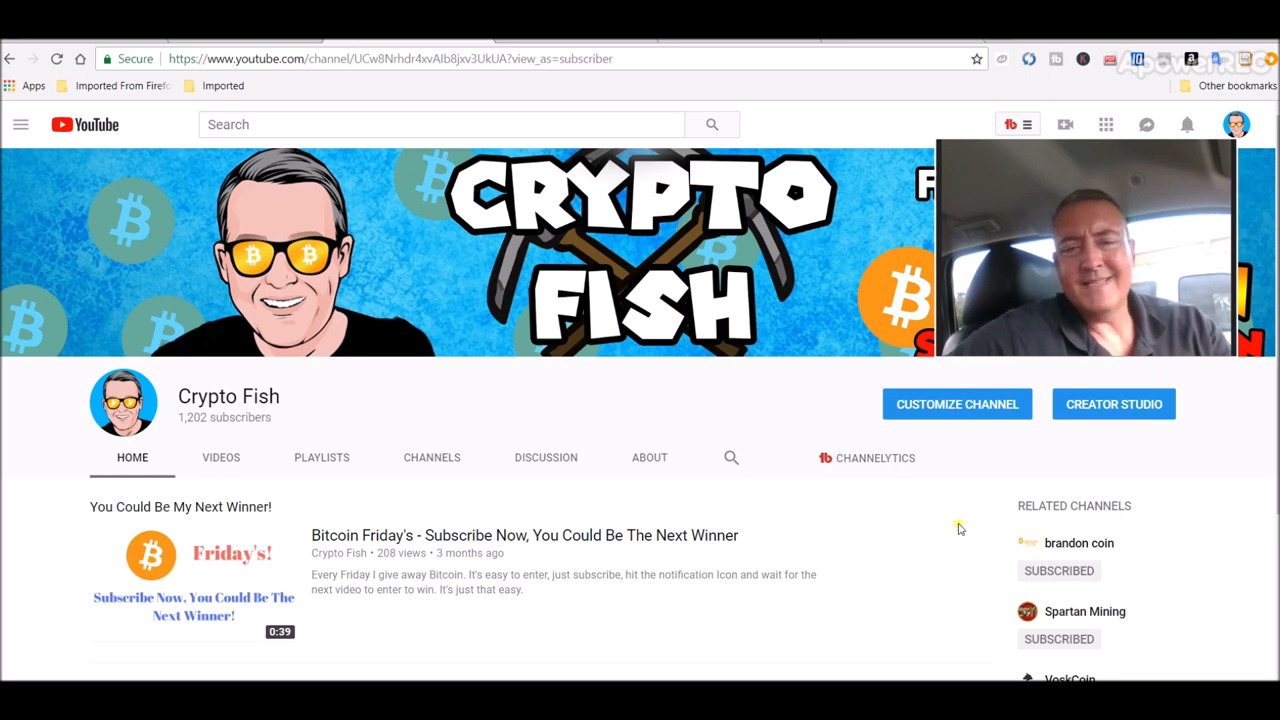